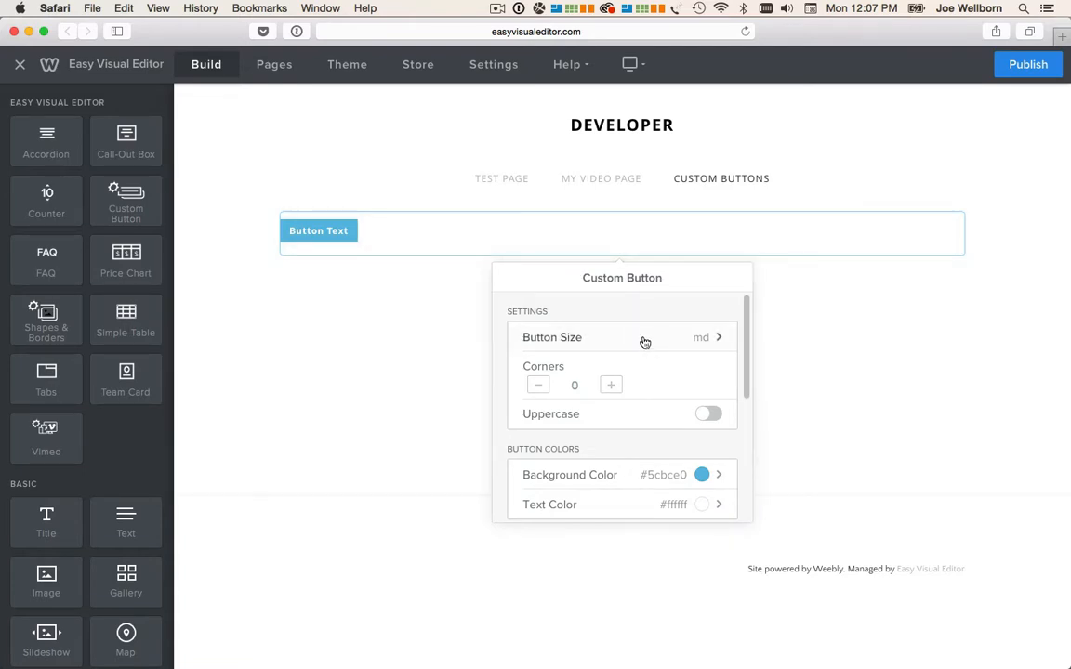
# Set the custom button's size to xl (extra large).
pyautogui.click(622, 338)
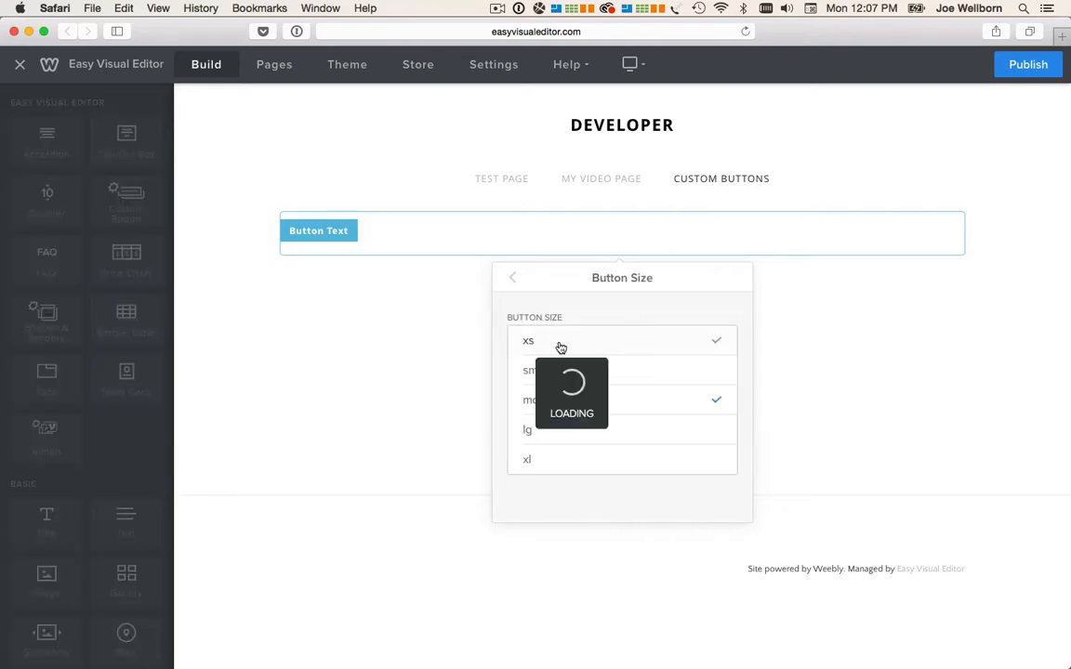
pyautogui.click(528, 459)
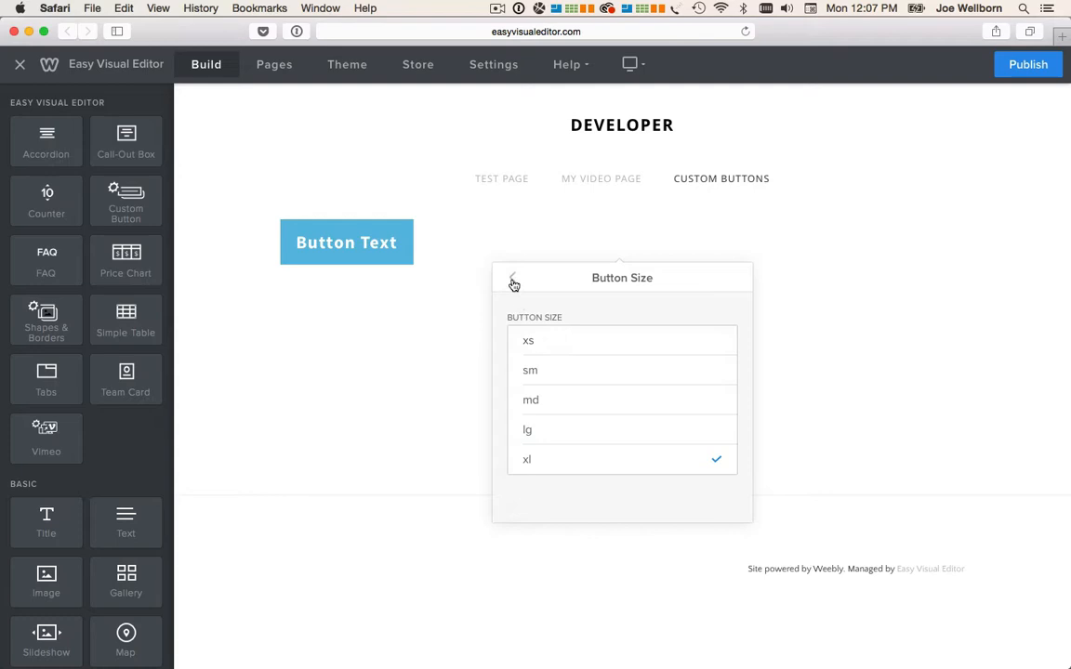
pyautogui.click(513, 281)
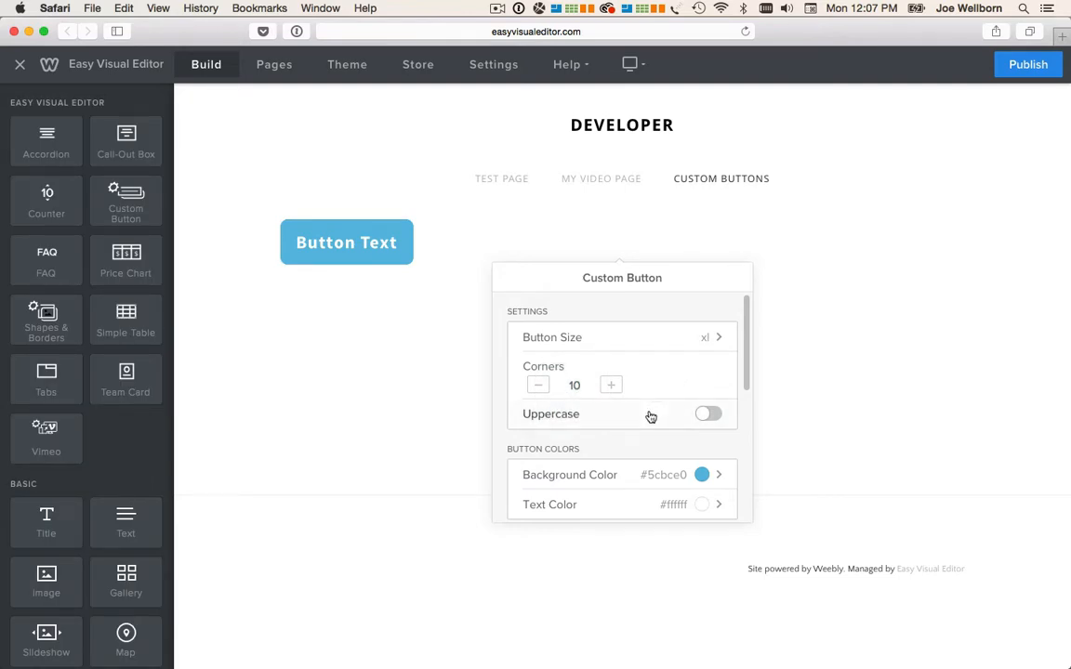
# Set the button's background colour to the purple swatch #5848b7.
pyautogui.click(709, 413)
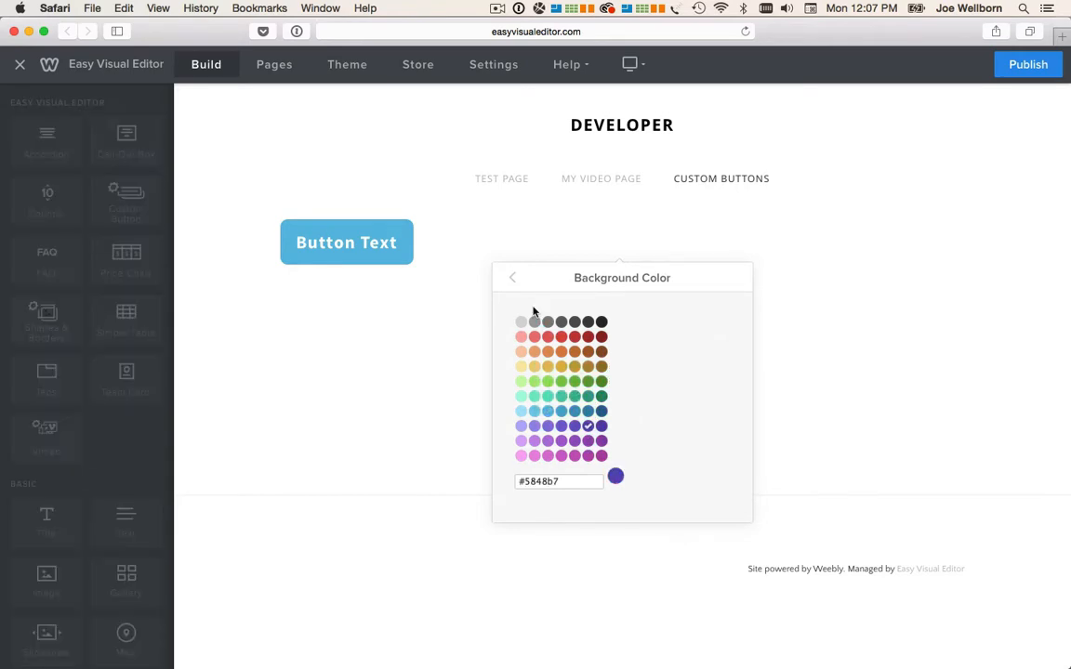
pyautogui.click(512, 278)
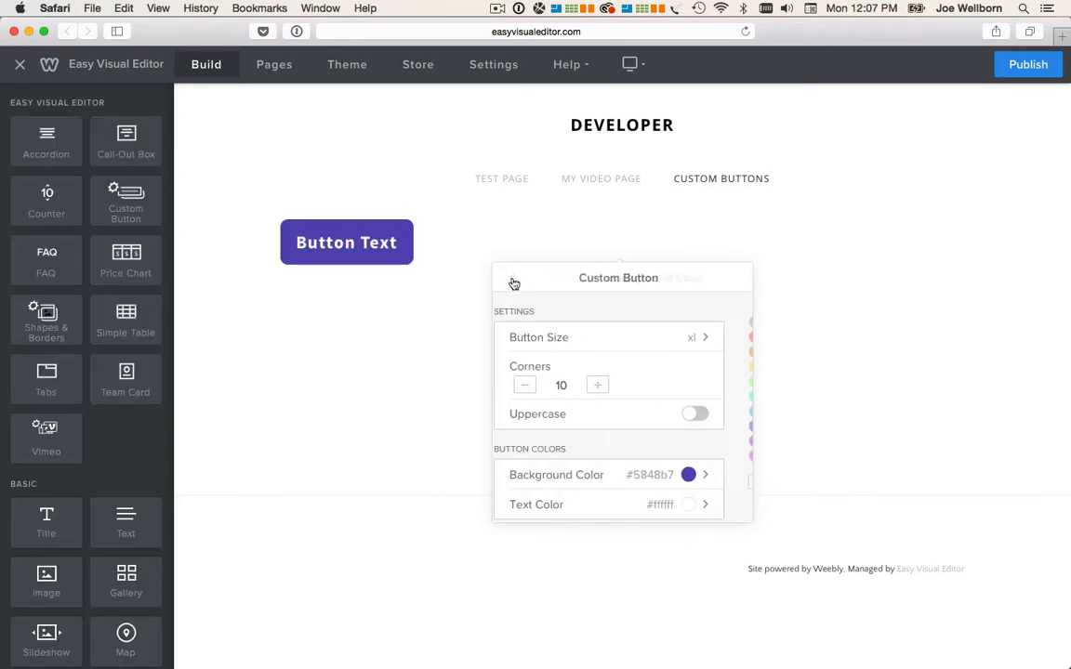
pyautogui.scroll(-3)
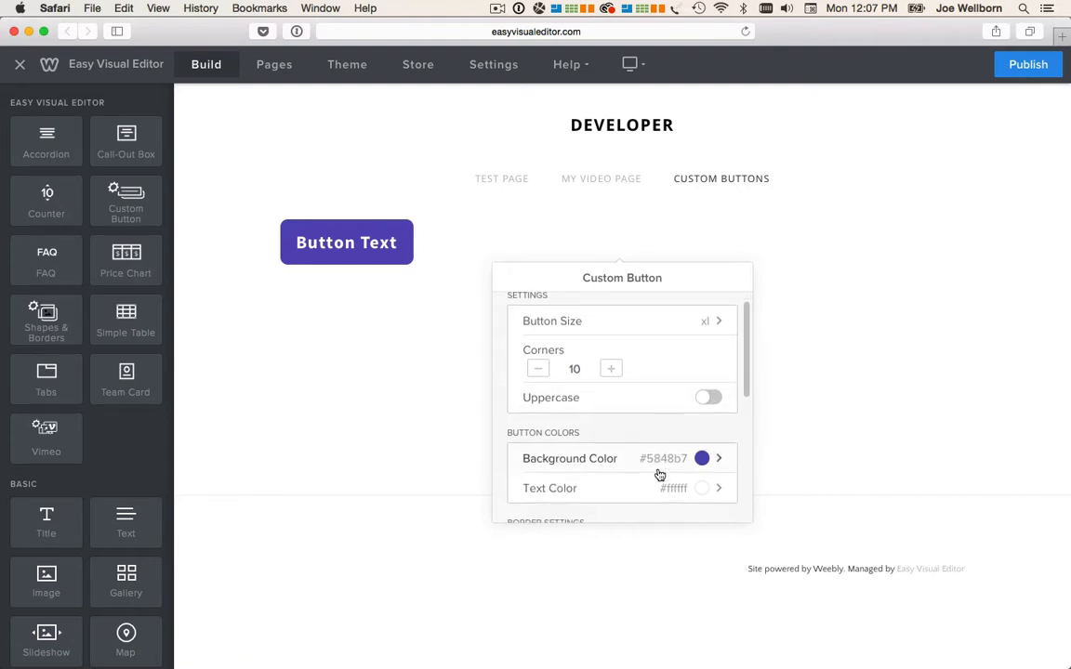
pyautogui.scroll(-3)
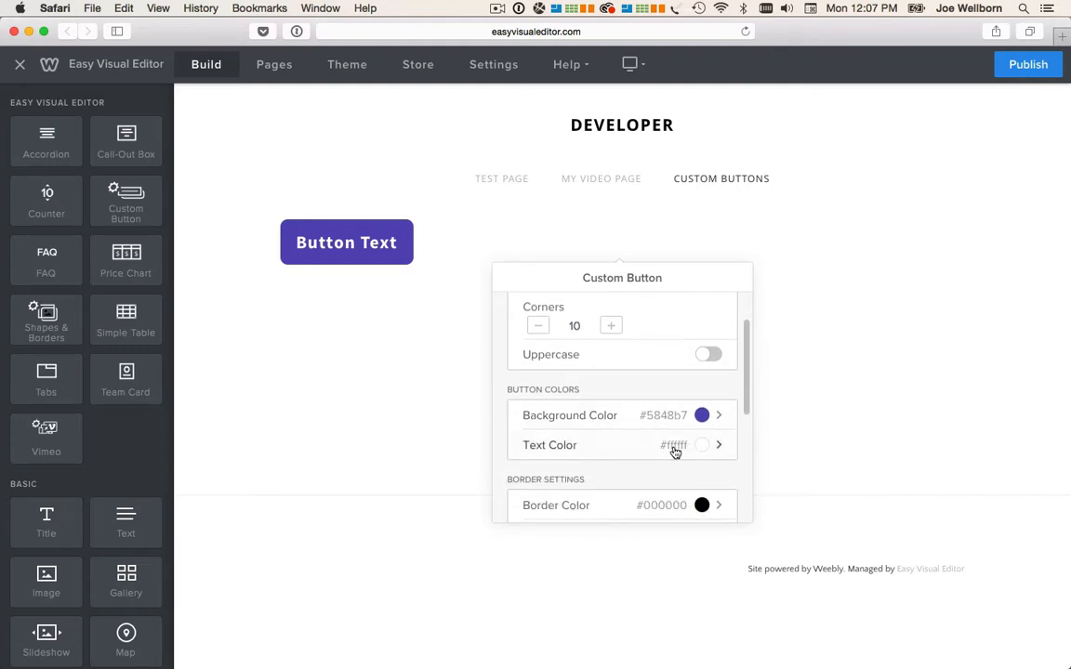
pyautogui.scroll(-3)
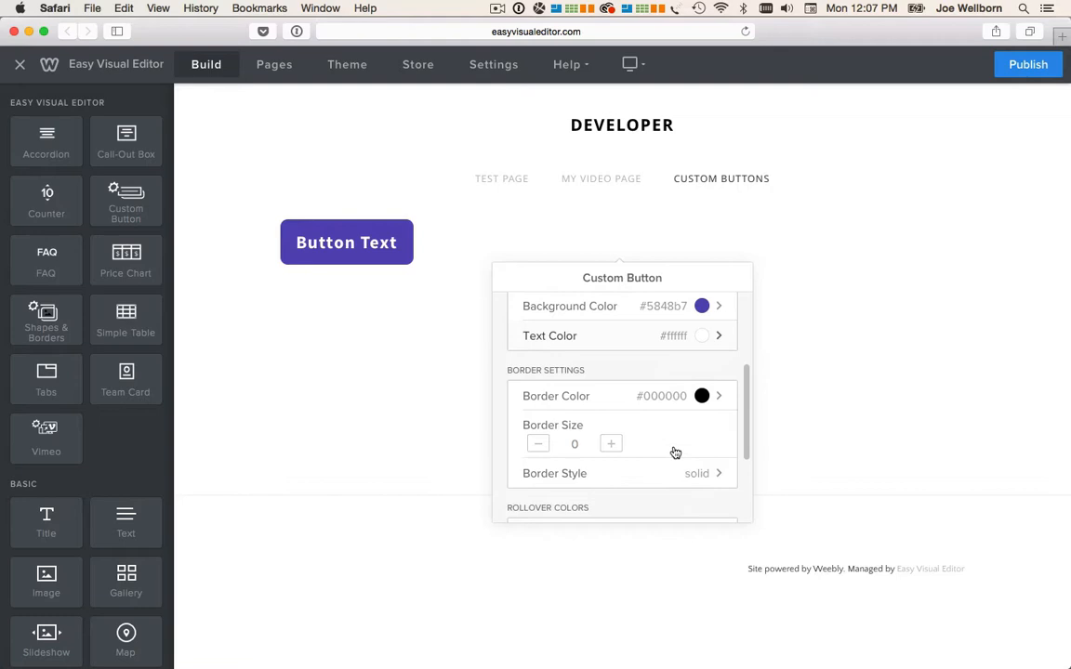
pyautogui.moveTo(669, 401)
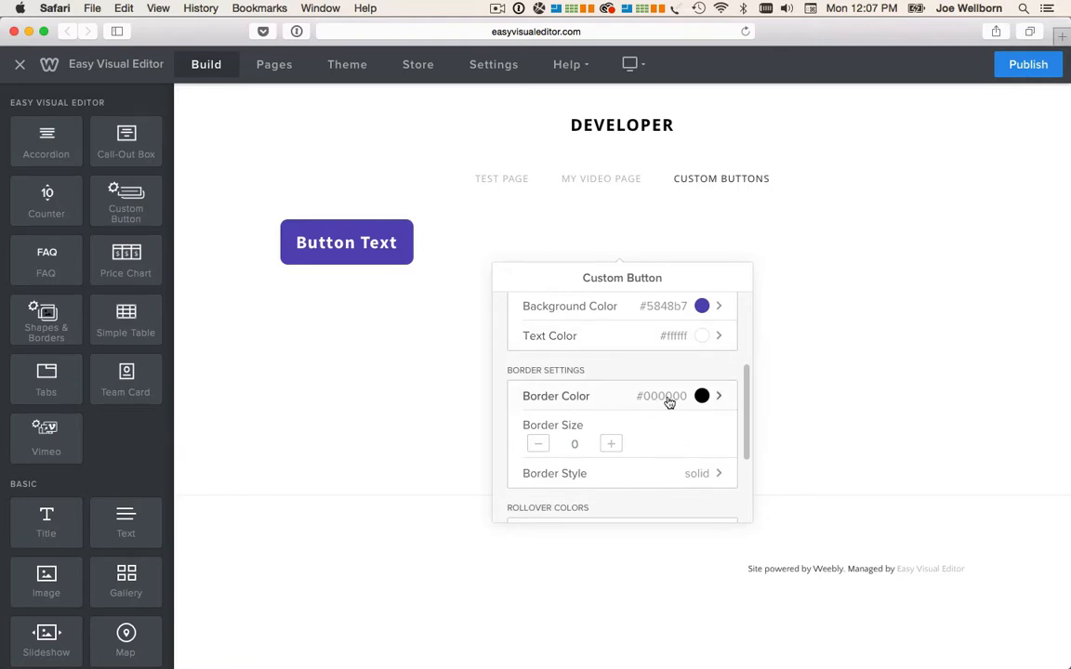
# Set the button's border colour to magenta #ae40a5.
pyautogui.click(702, 396)
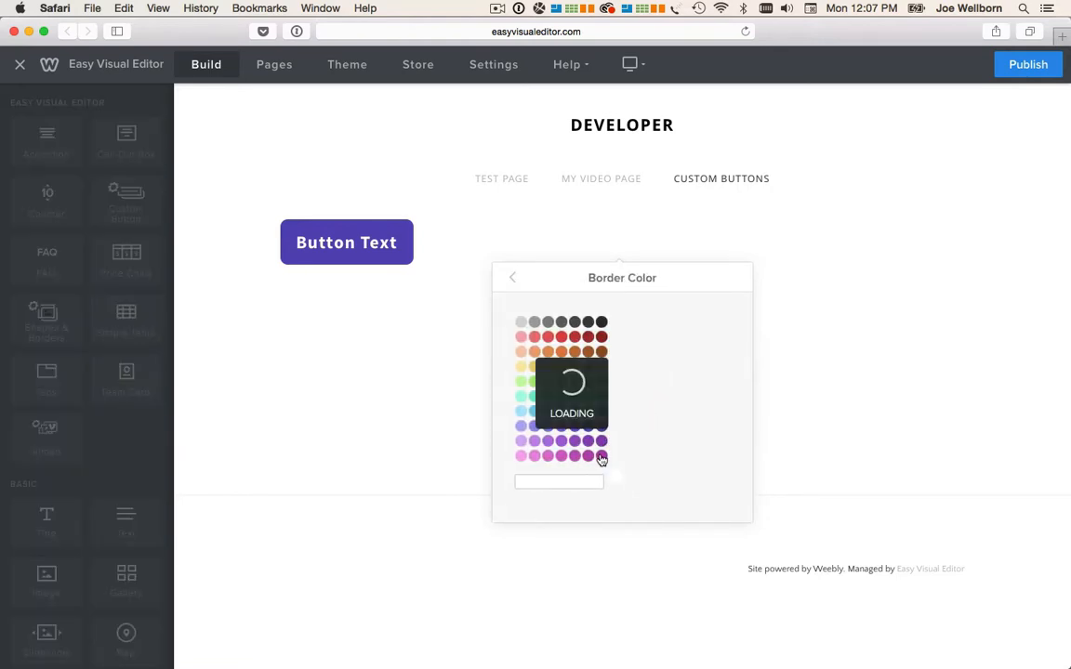
pyautogui.click(603, 455)
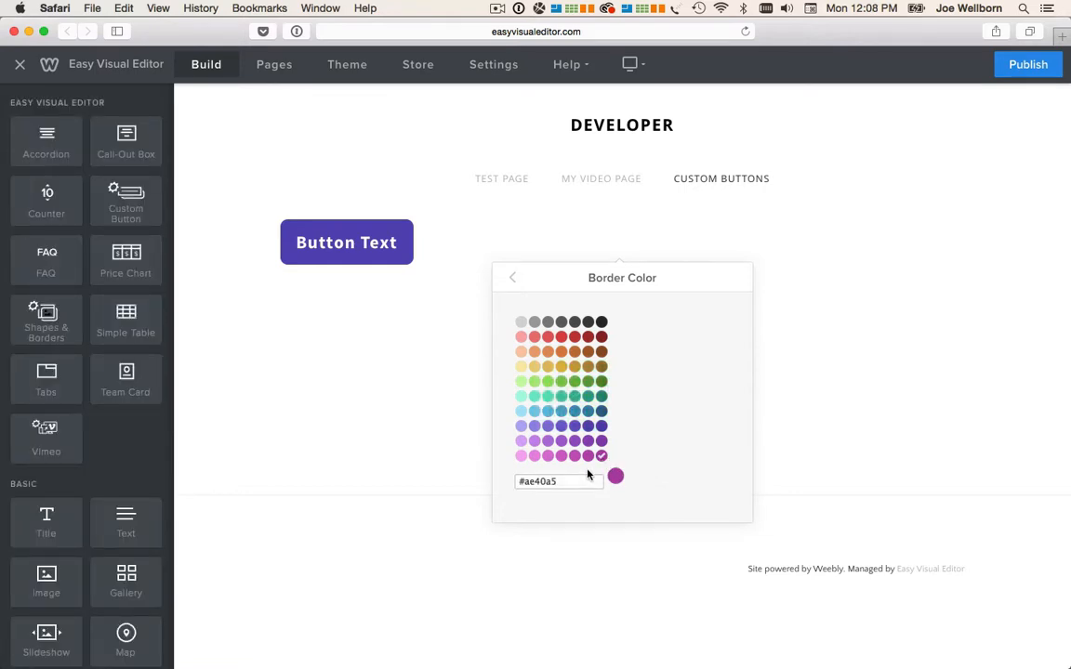
pyautogui.click(513, 277)
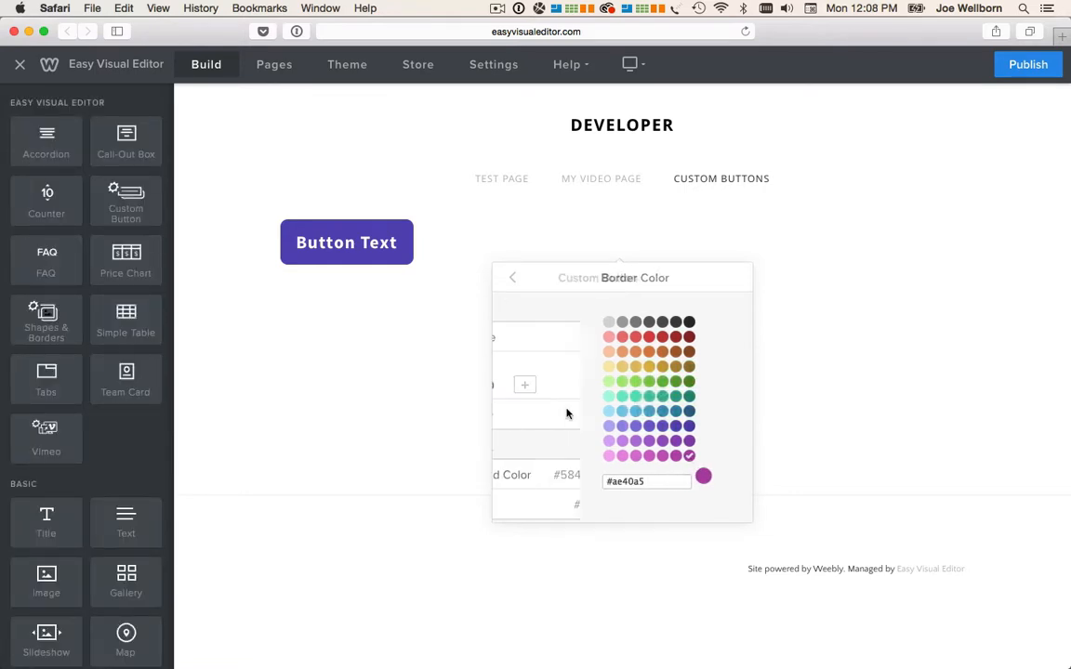
pyautogui.click(513, 277)
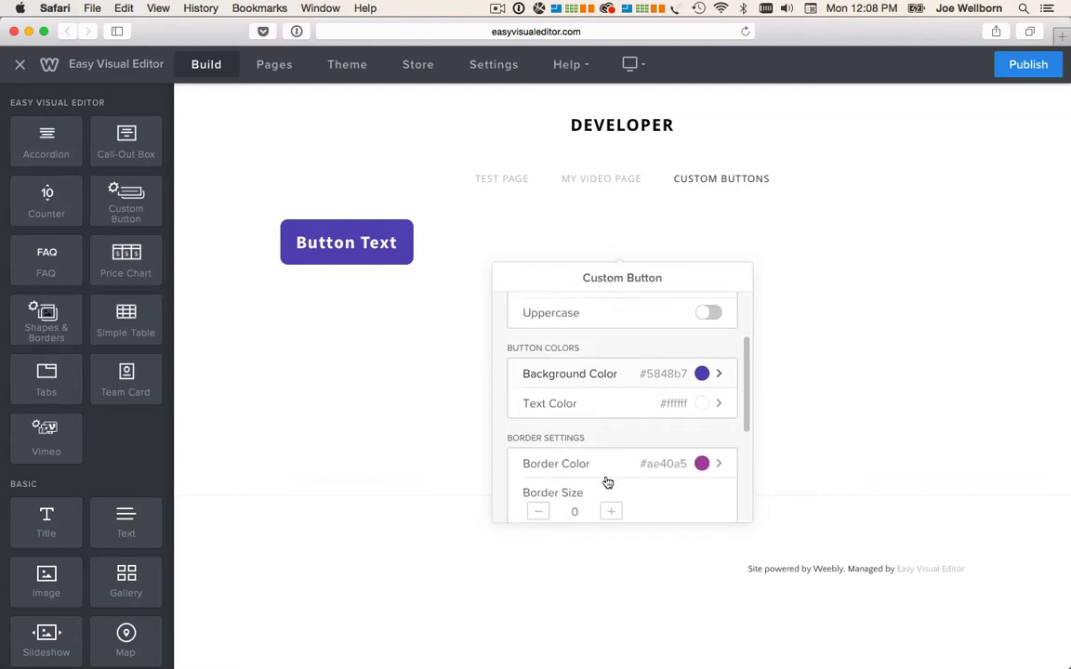
pyautogui.scroll(-3)
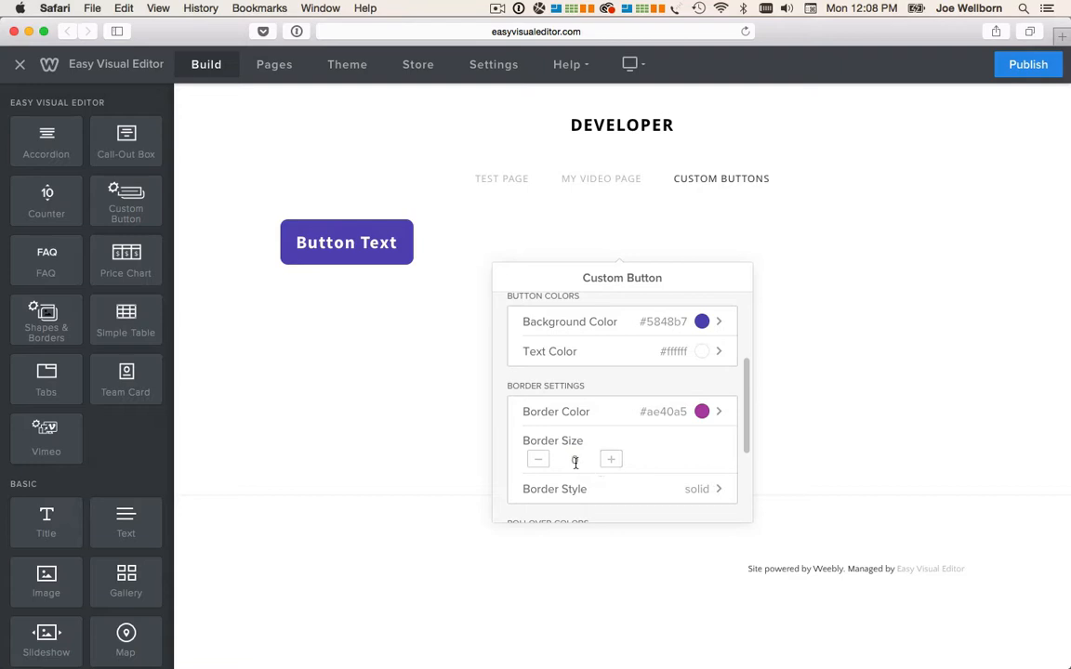
# Give the border a size of 5 and a dotted style.
pyautogui.click(611, 459)
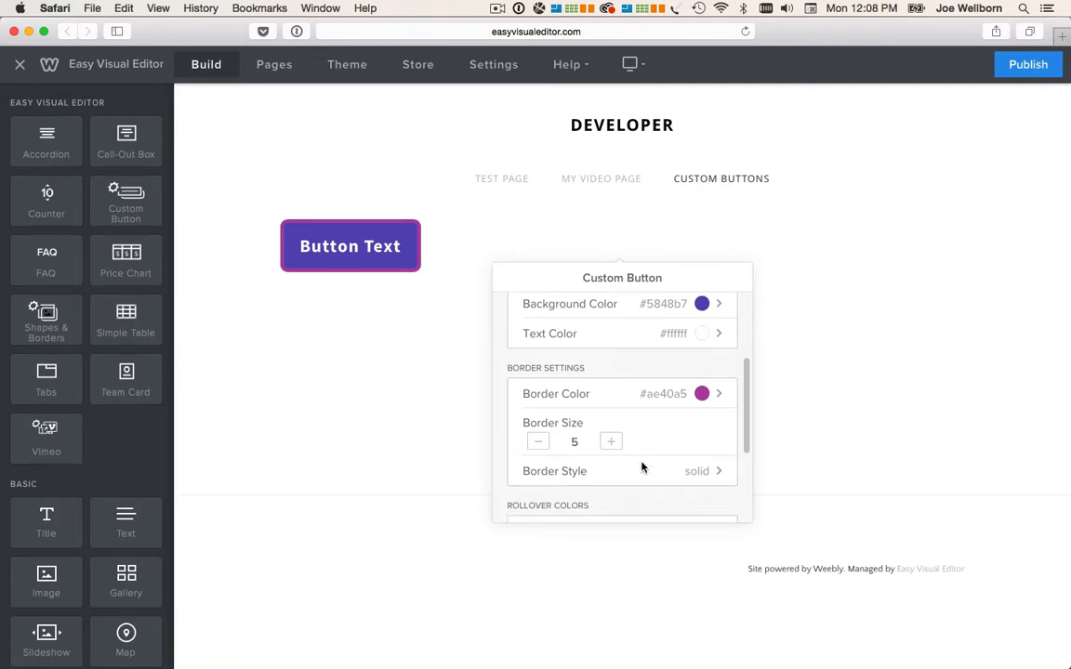
pyautogui.click(704, 471)
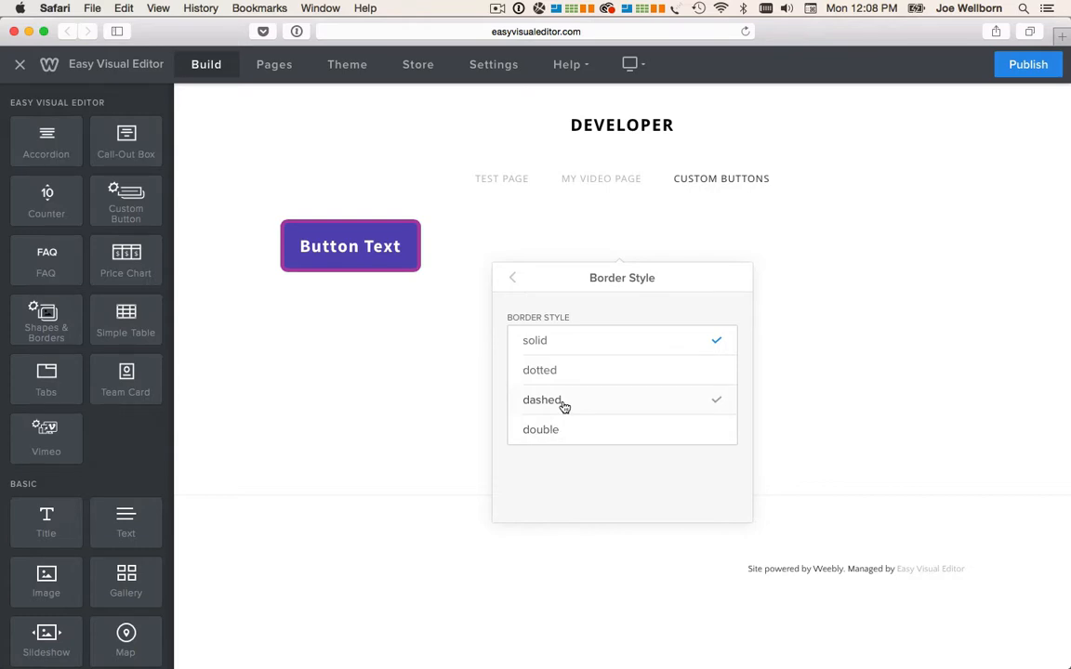
pyautogui.click(540, 370)
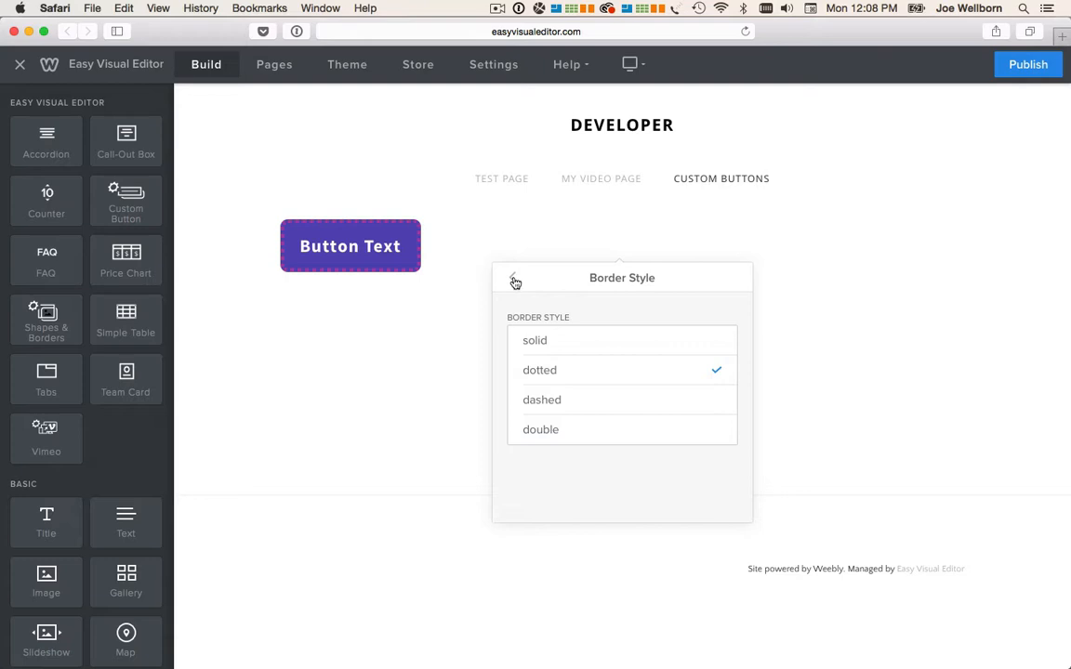
pyautogui.click(515, 280)
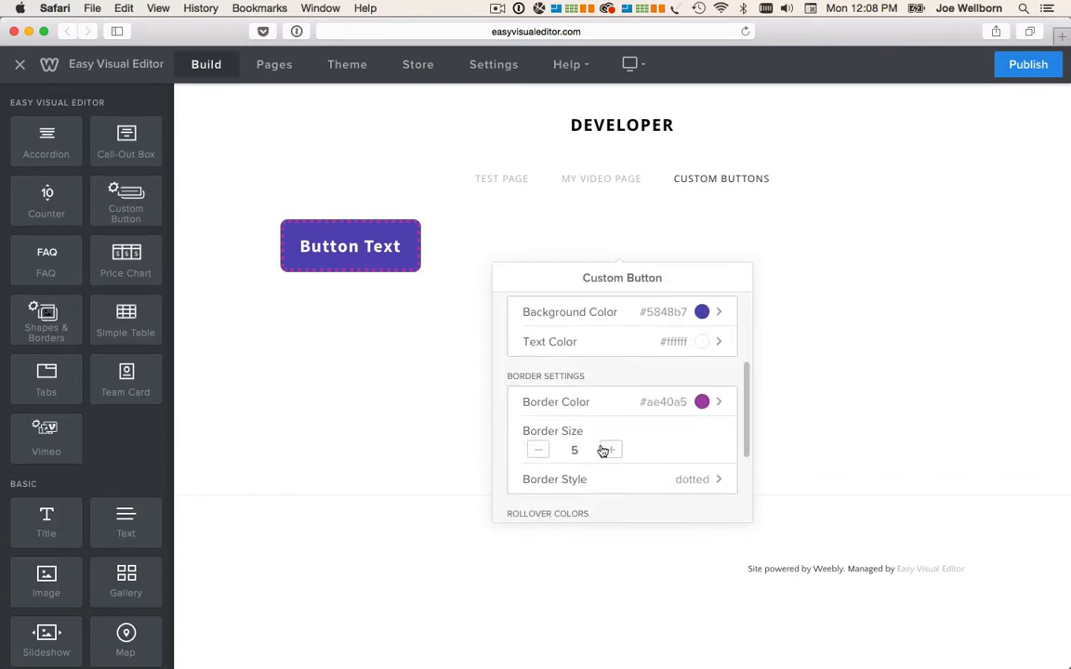
# Set the rollover background to red and the rollover text to pale yellow.
pyautogui.scroll(-3)
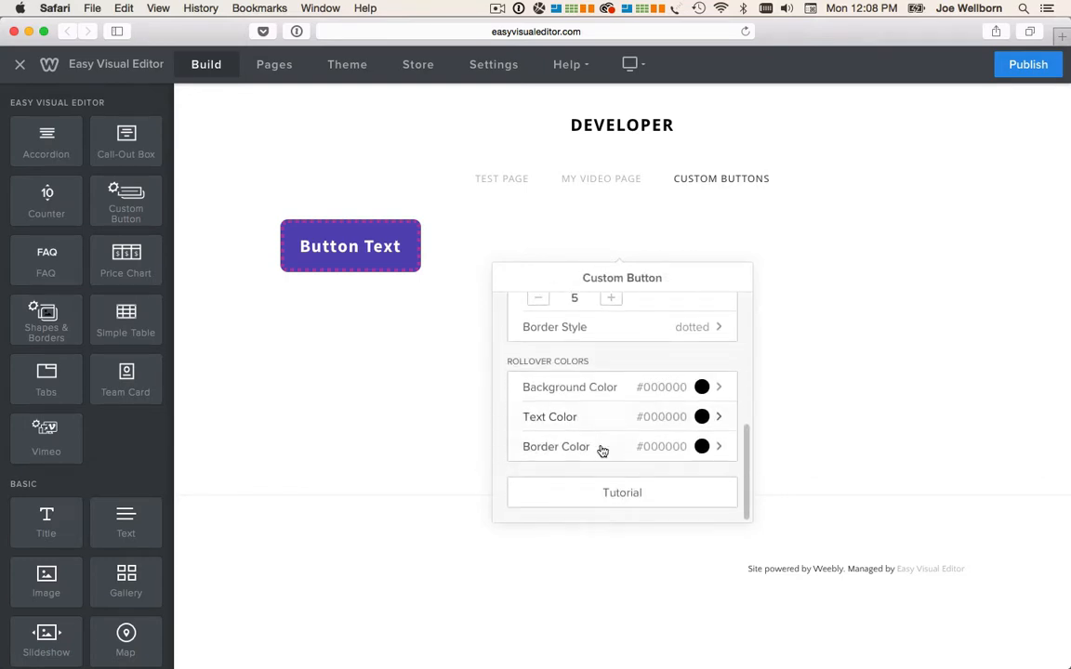
pyautogui.moveTo(665, 393)
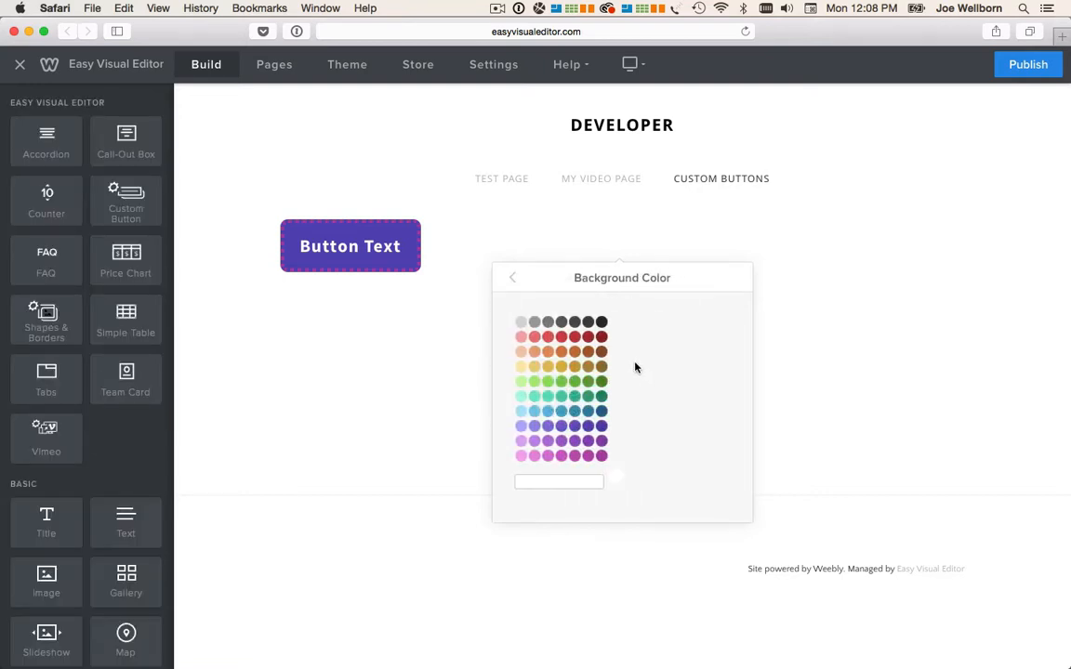
pyautogui.click(575, 337)
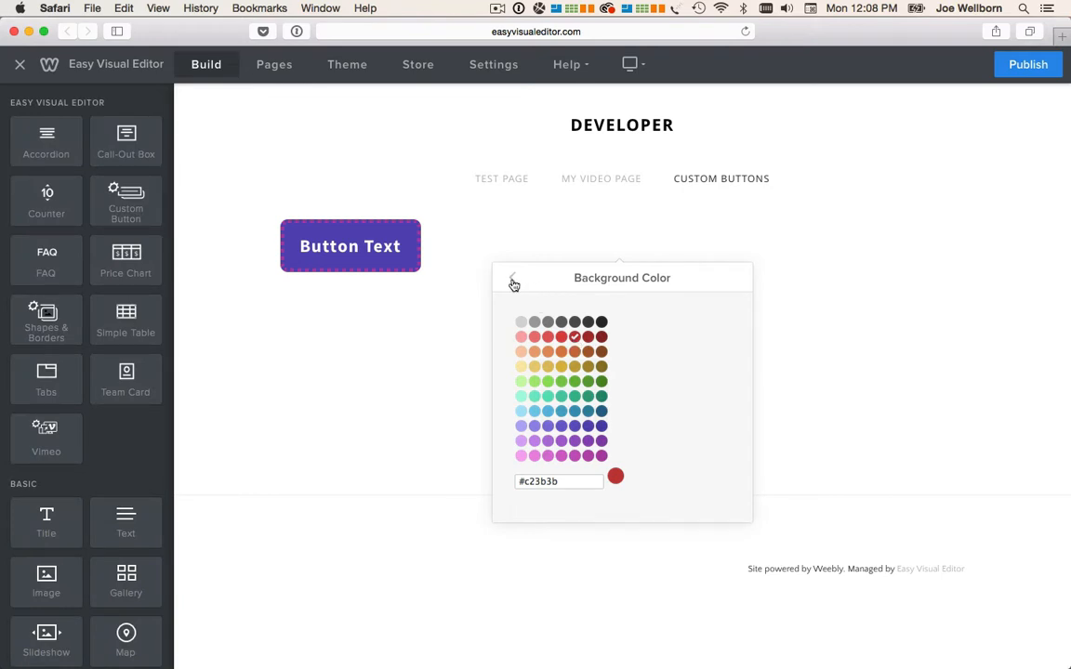
pyautogui.click(512, 281)
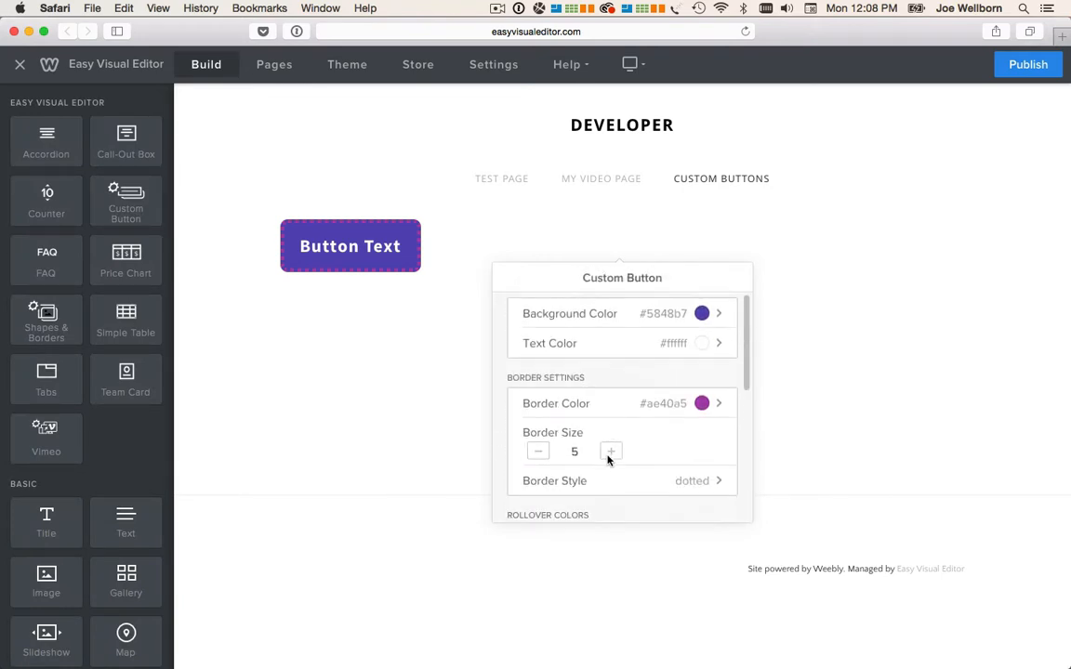
pyautogui.scroll(-3)
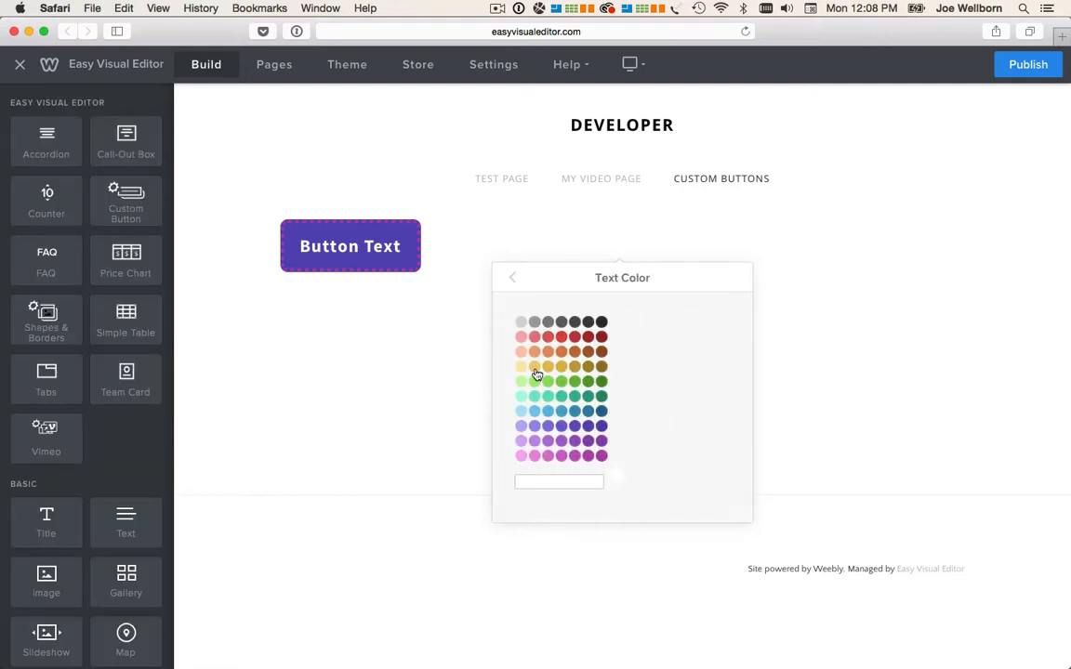
pyautogui.click(535, 380)
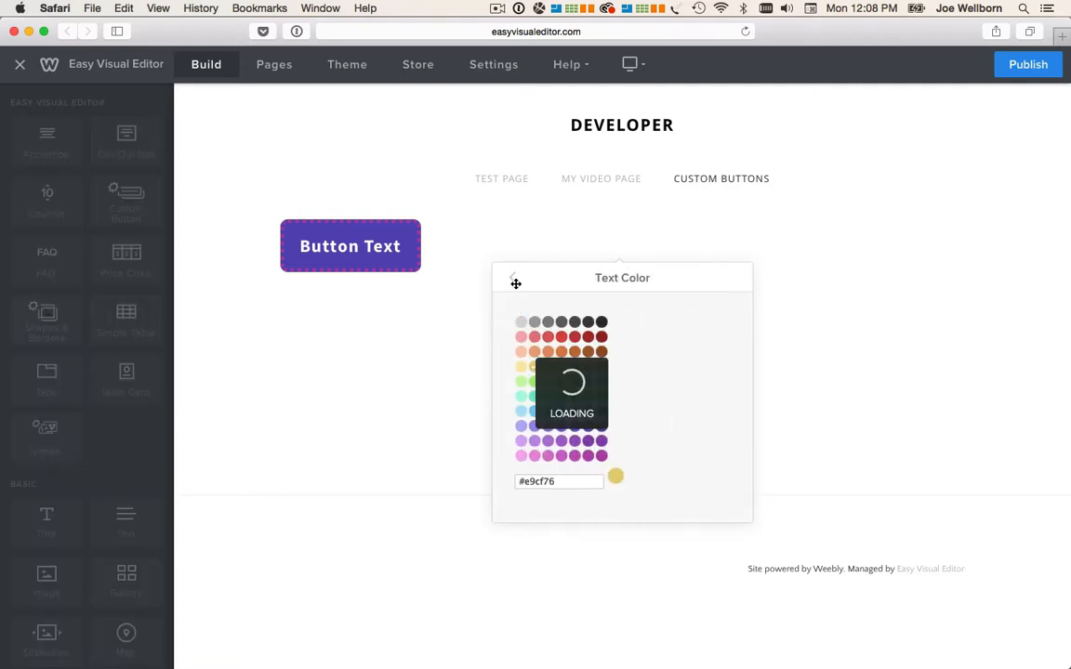
pyautogui.click(516, 281)
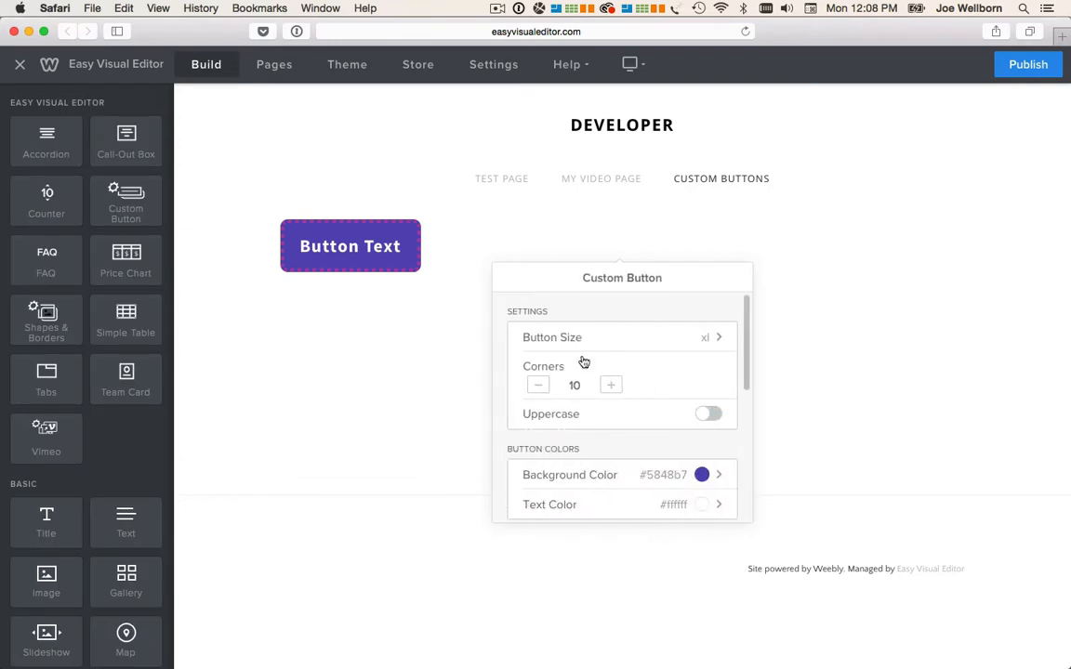
# Set the rollover border to teal and close the custom button settings.
pyautogui.scroll(-3)
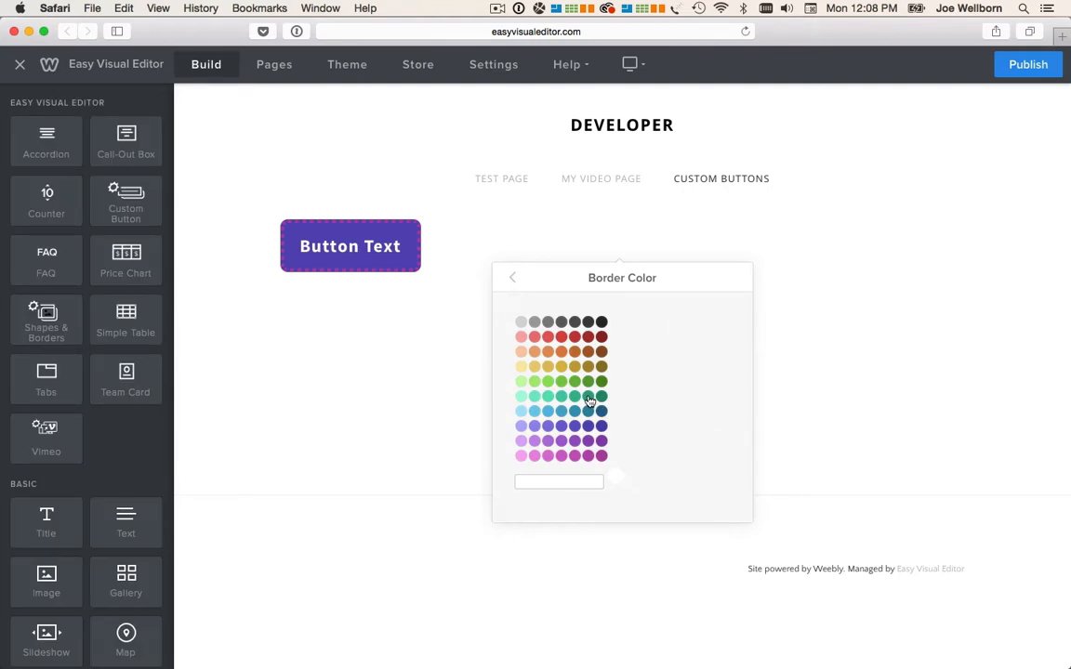
pyautogui.click(587, 395)
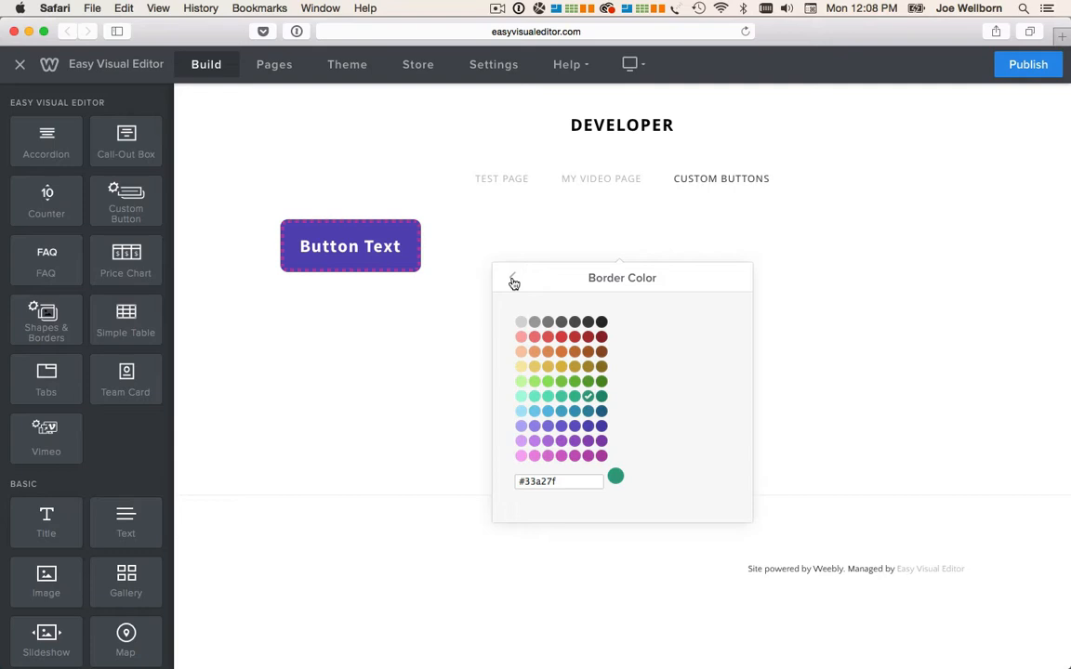
pyautogui.click(514, 281)
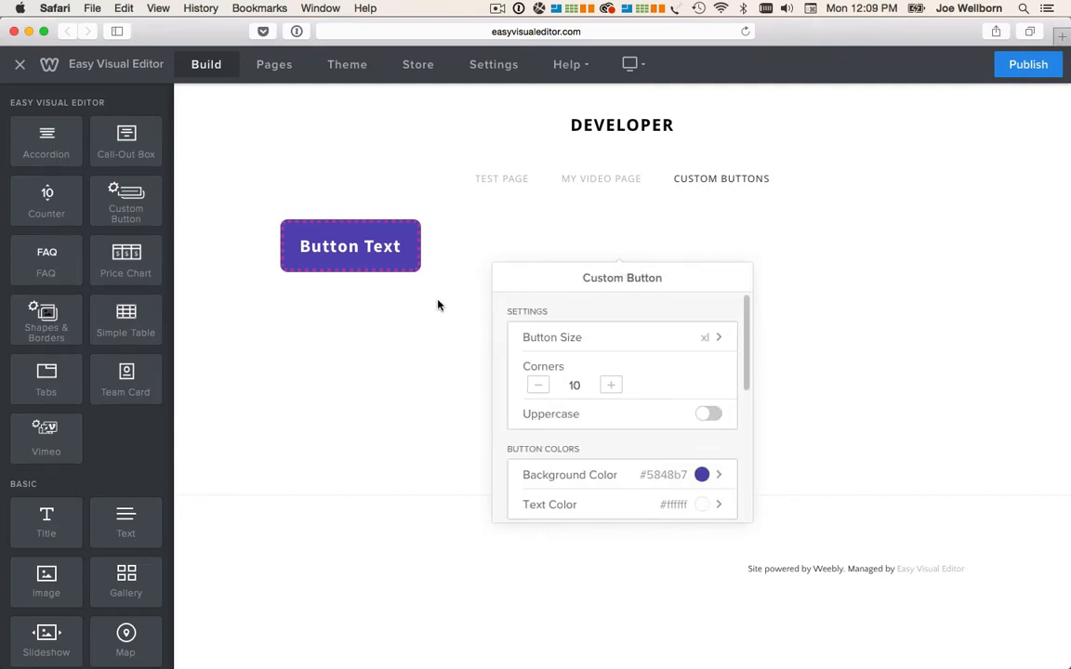
pyautogui.click(458, 319)
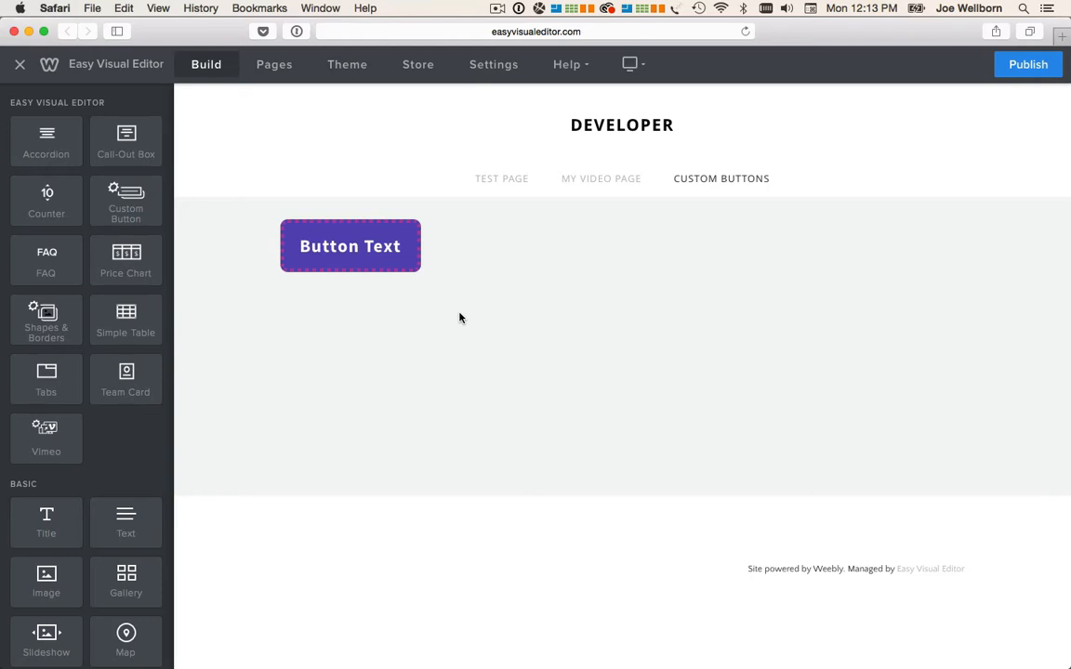
# Change the button's label text to 'My Button'.
pyautogui.click(350, 245)
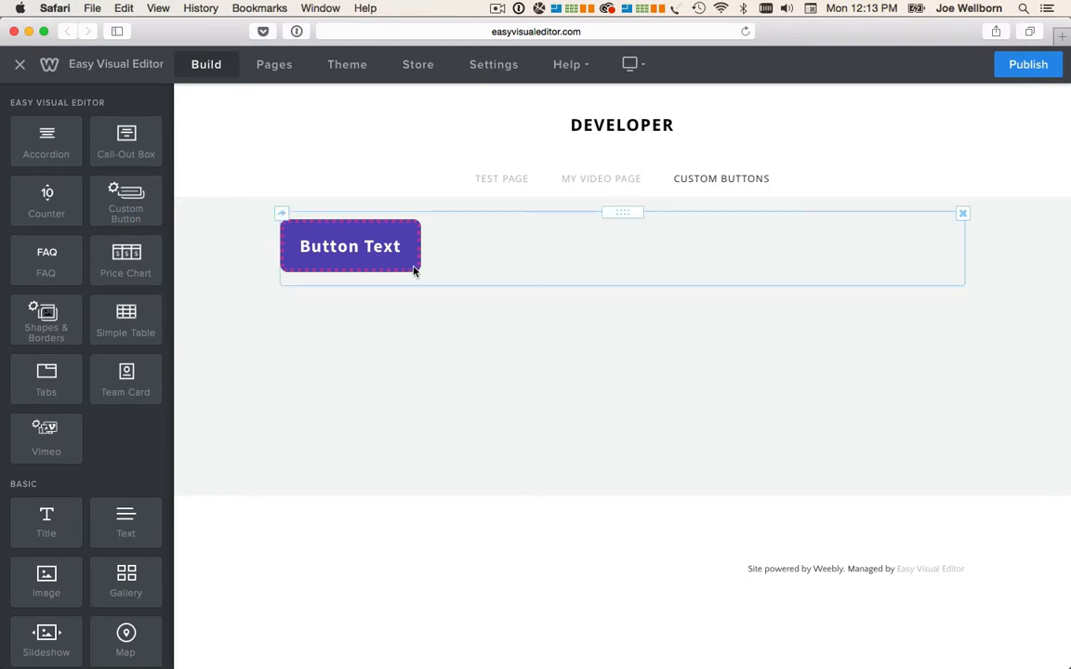
pyautogui.click(350, 245)
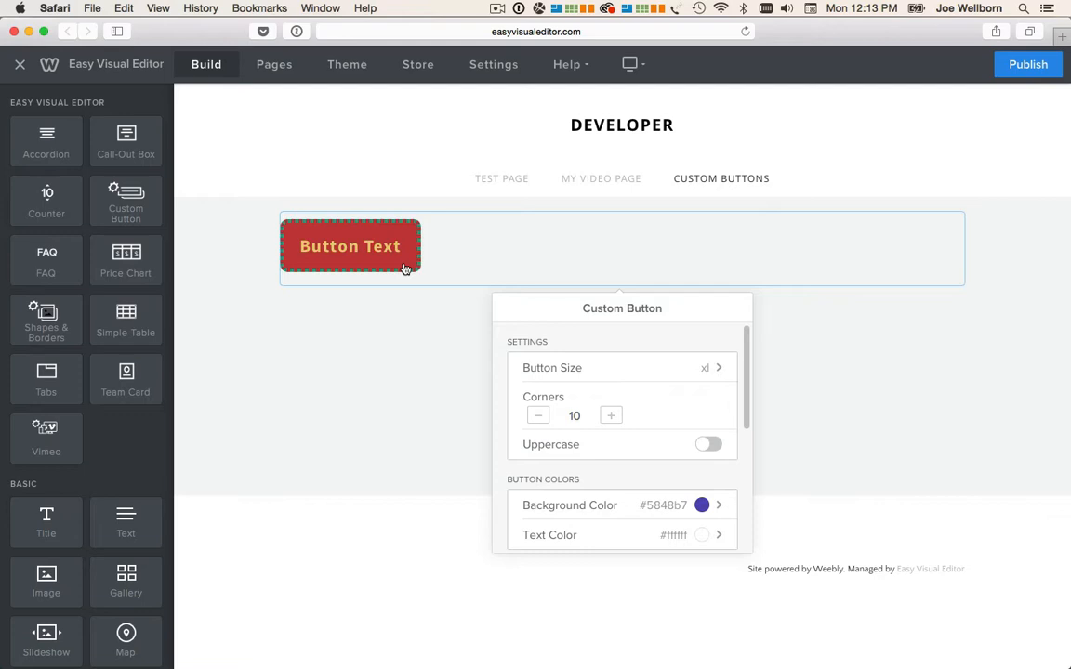
pyautogui.click(351, 246)
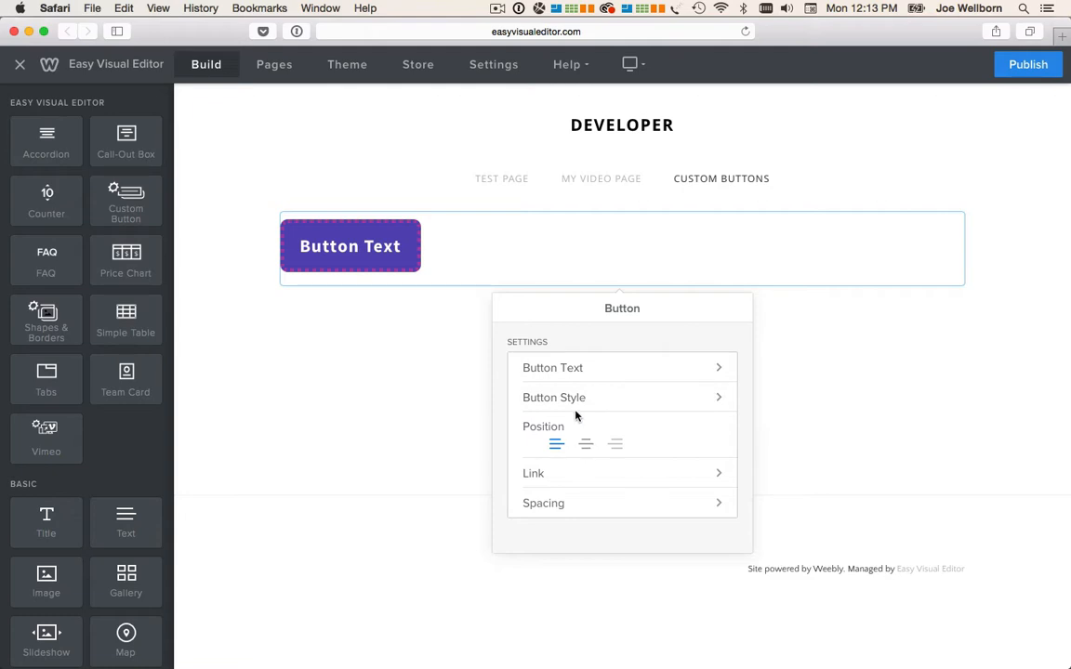
pyautogui.click(552, 368)
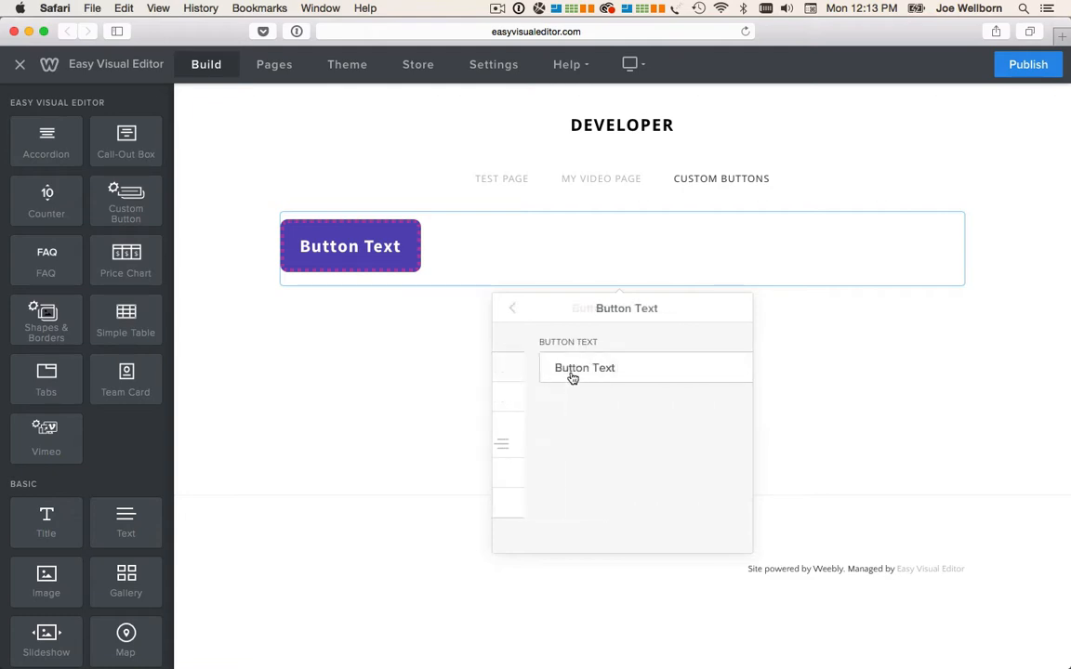
pyautogui.write('My')
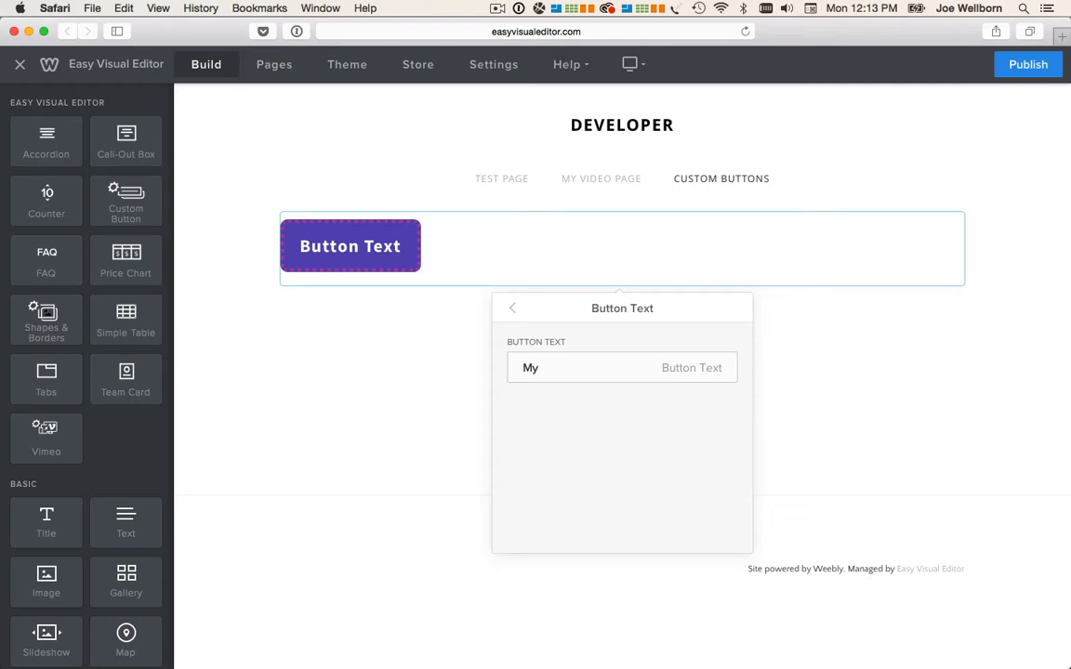
pyautogui.write('B')
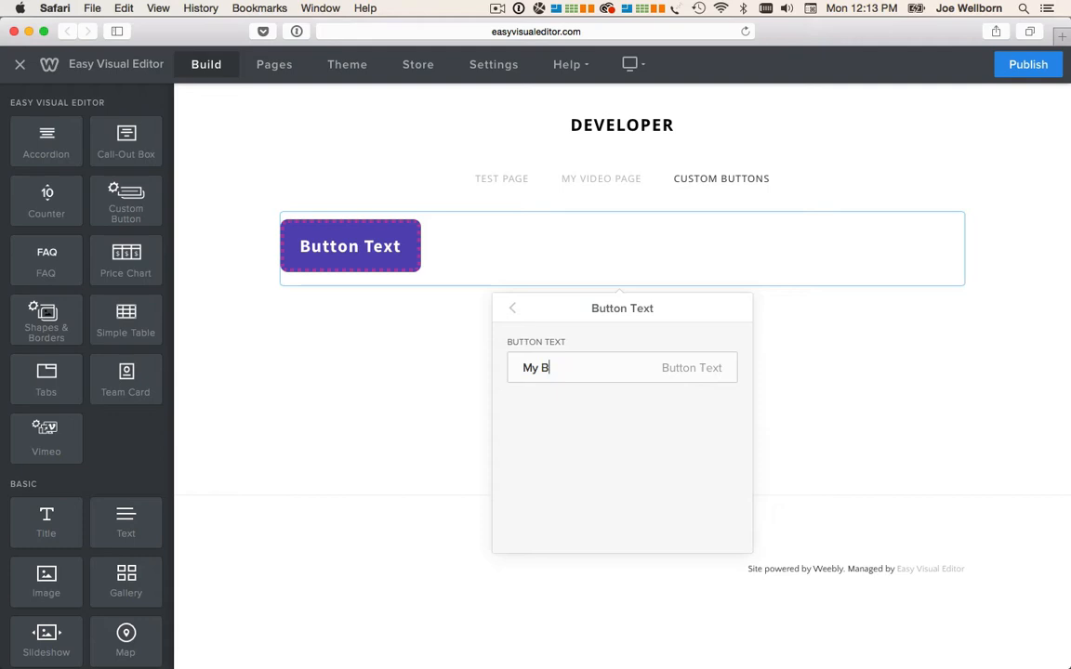
pyautogui.write('utton')
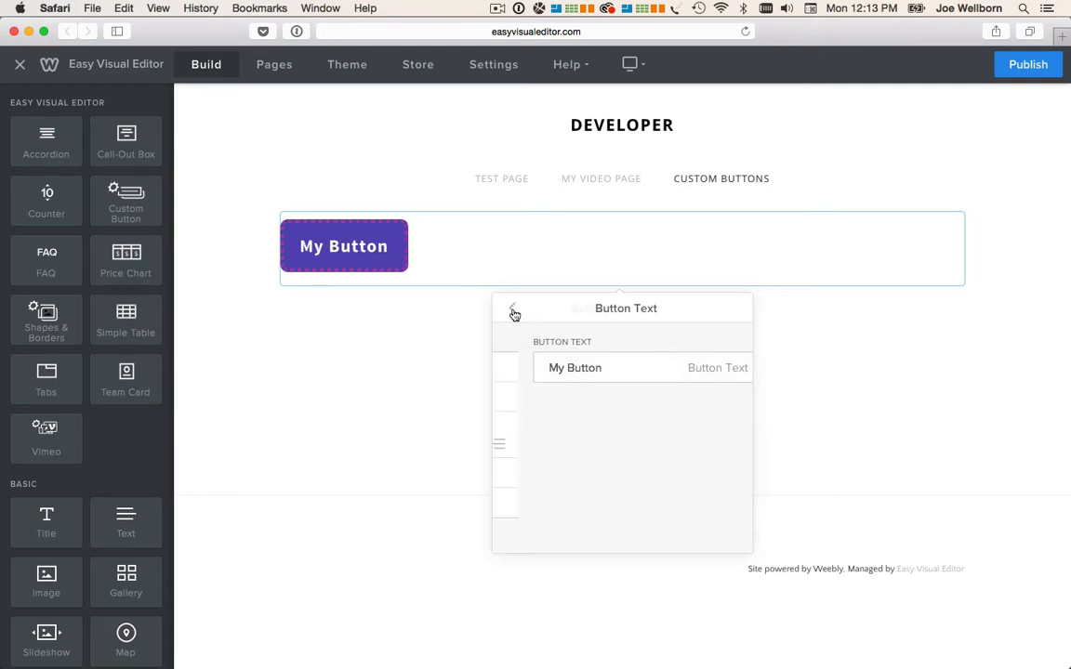
# Review the button style choices and centre the button on the page.
pyautogui.click(514, 310)
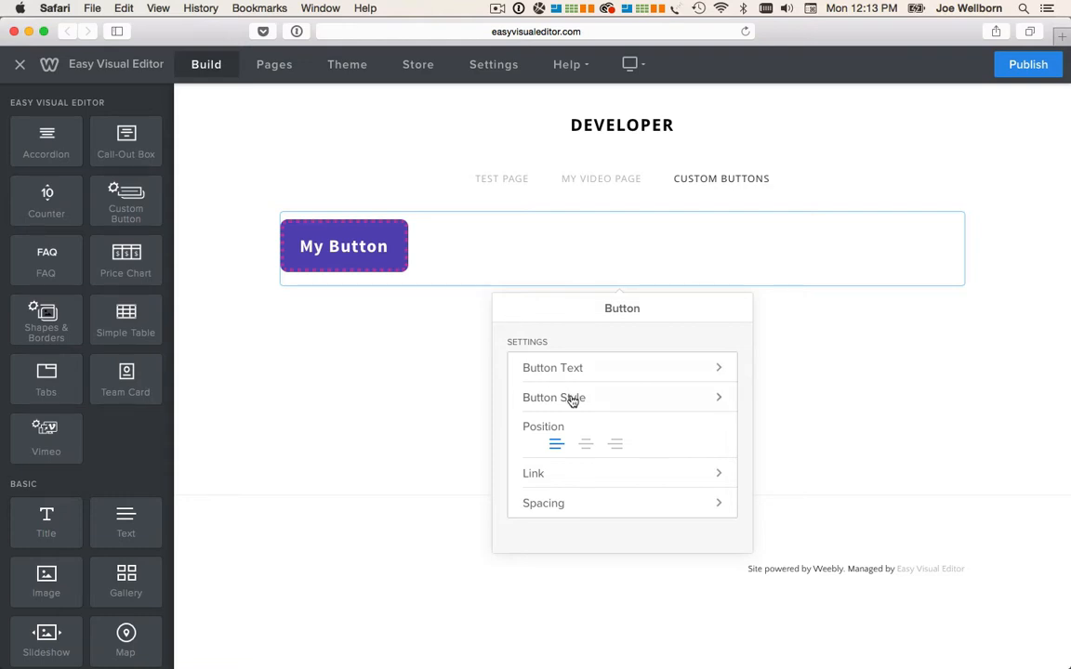
pyautogui.click(554, 397)
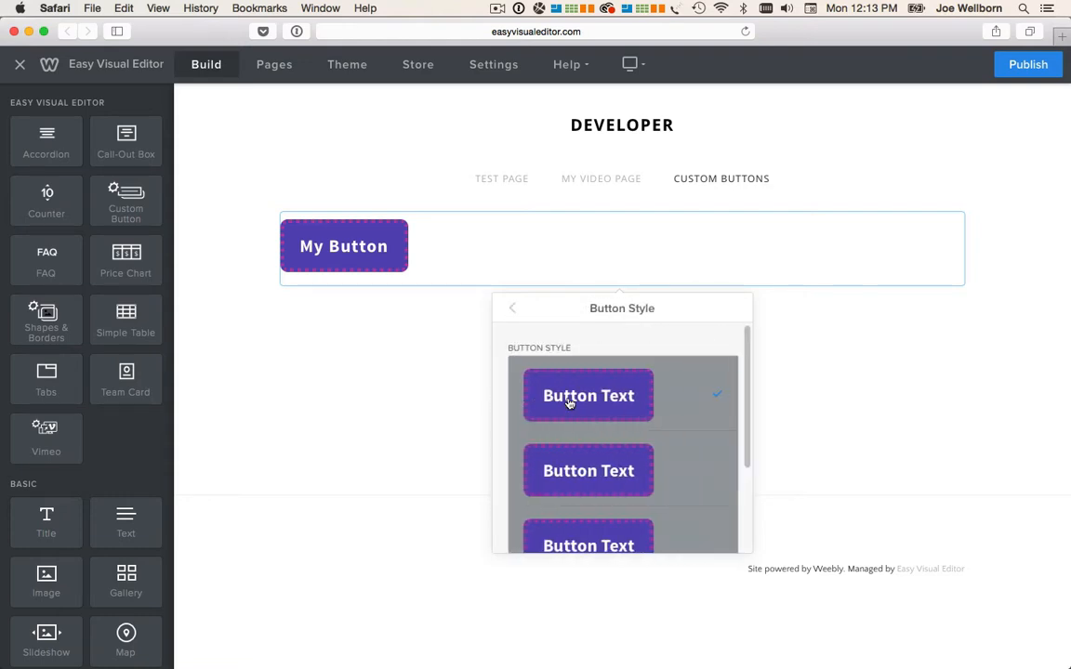
pyautogui.moveTo(571, 492)
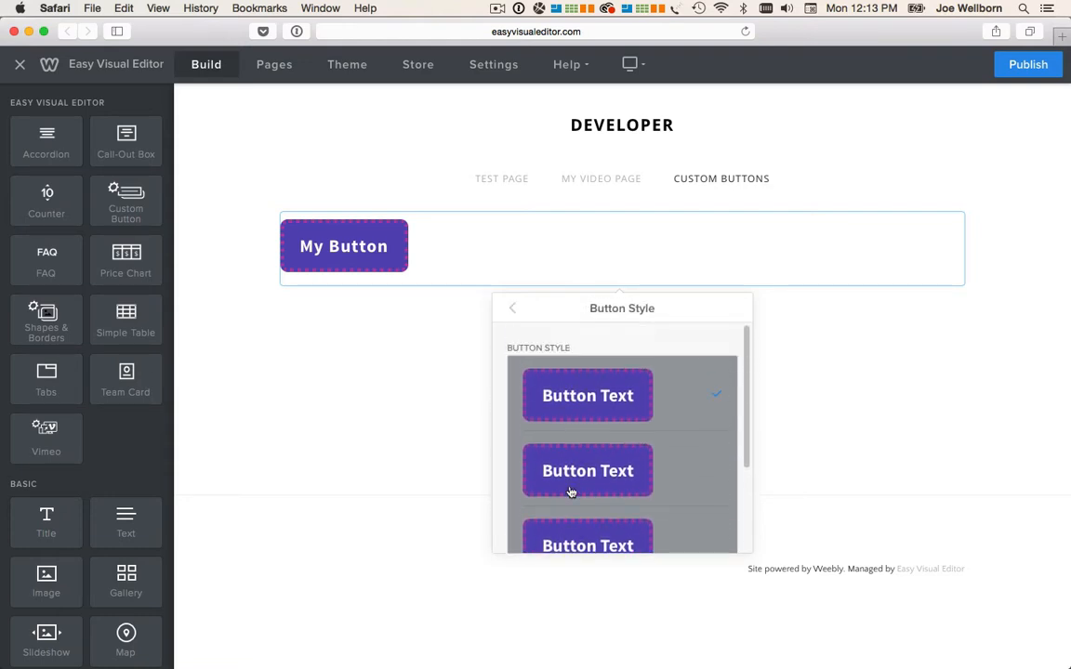
pyautogui.moveTo(567, 407)
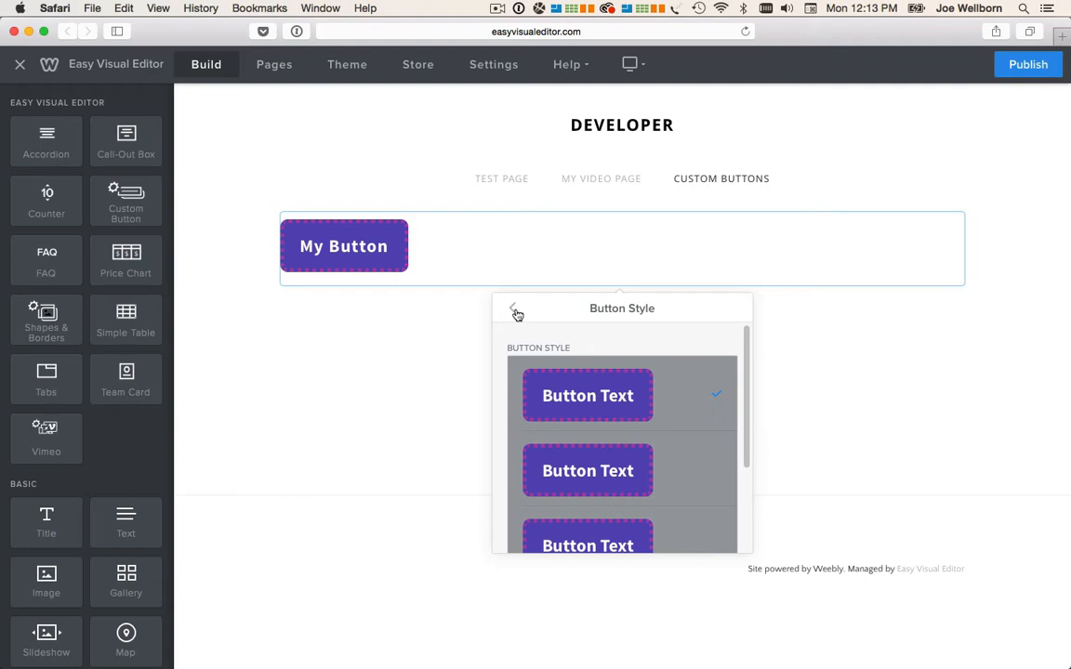
pyautogui.click(516, 312)
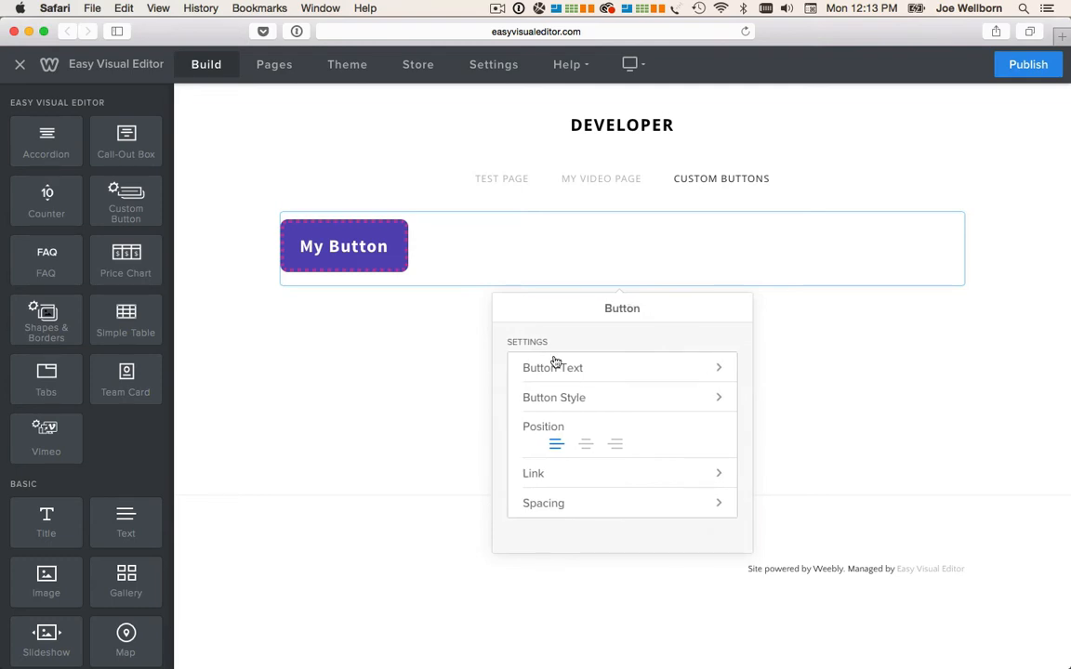
pyautogui.click(586, 444)
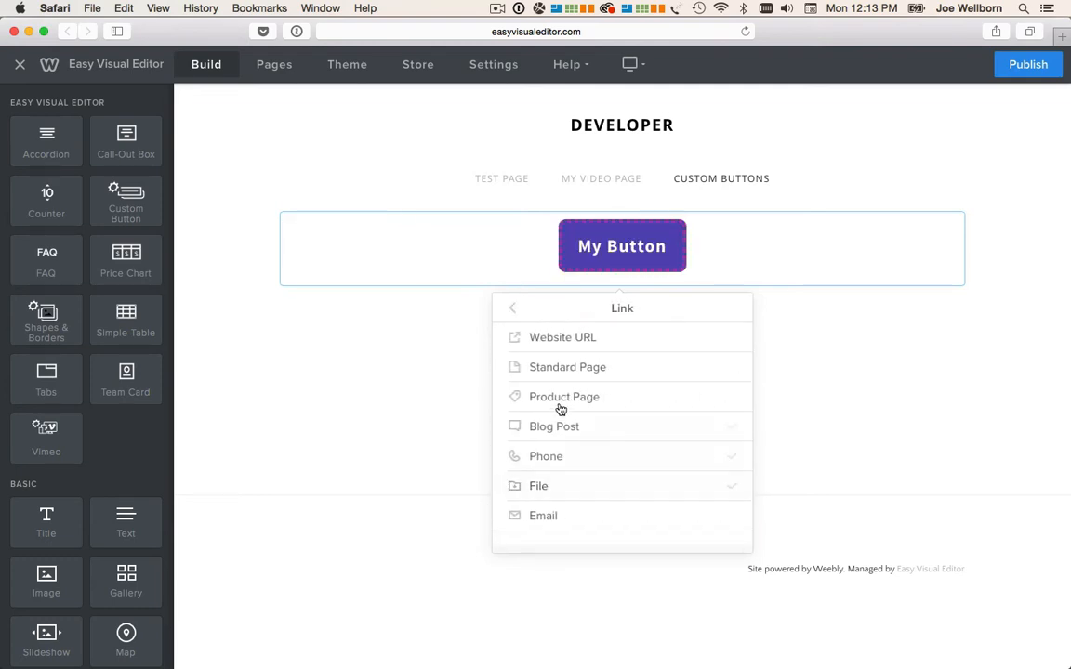
# Link the button to the site's standard page My Video Page.
pyautogui.click(568, 367)
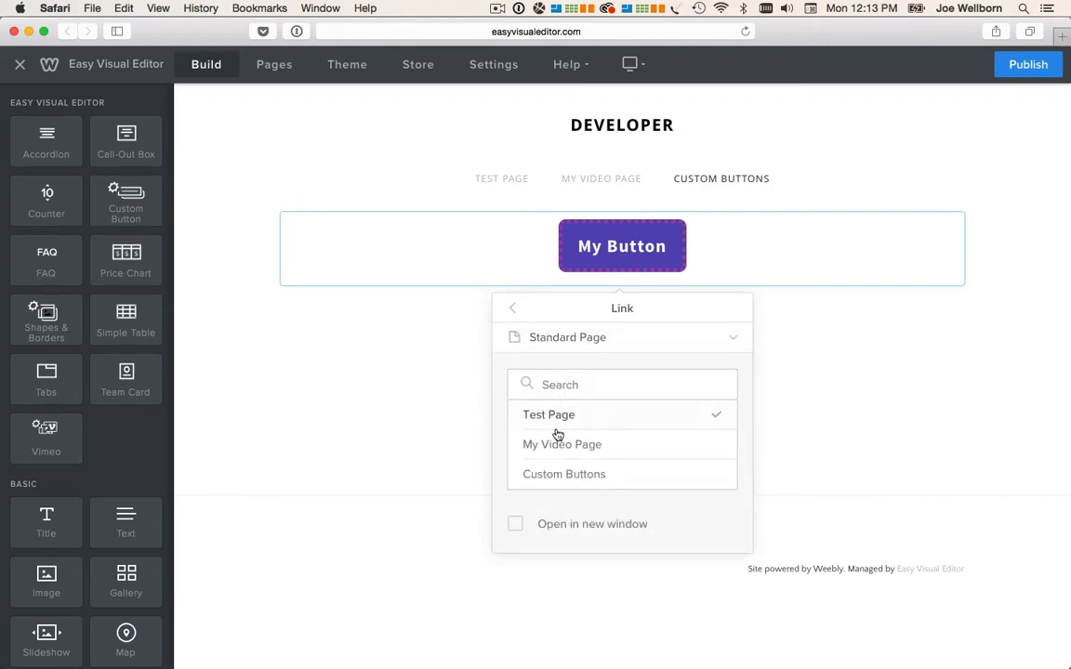
pyautogui.click(562, 444)
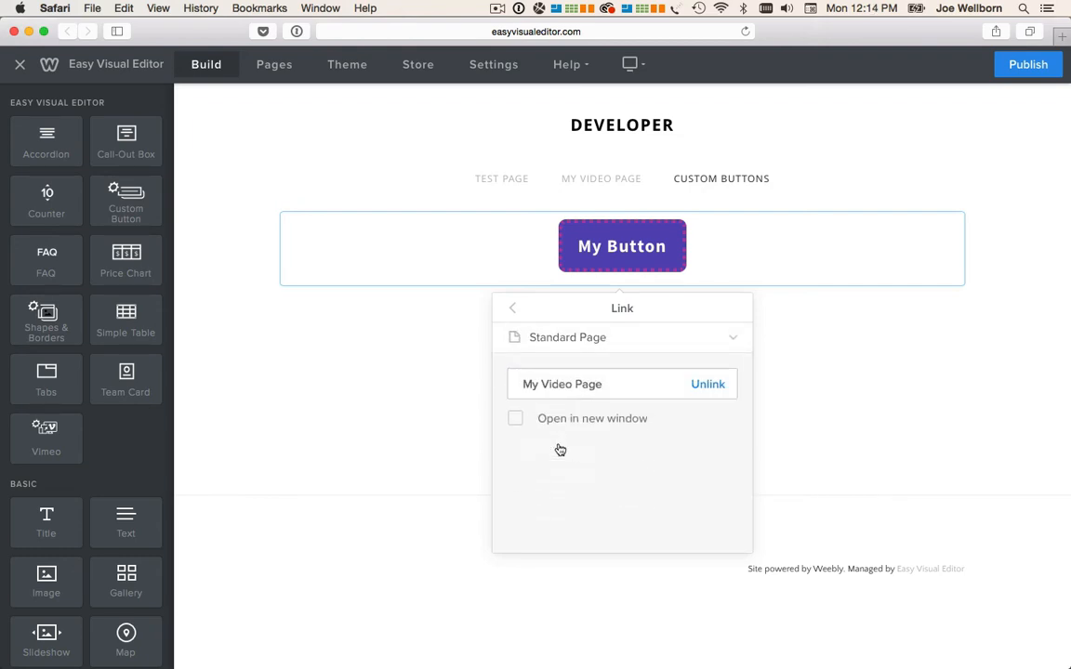
pyautogui.click(513, 308)
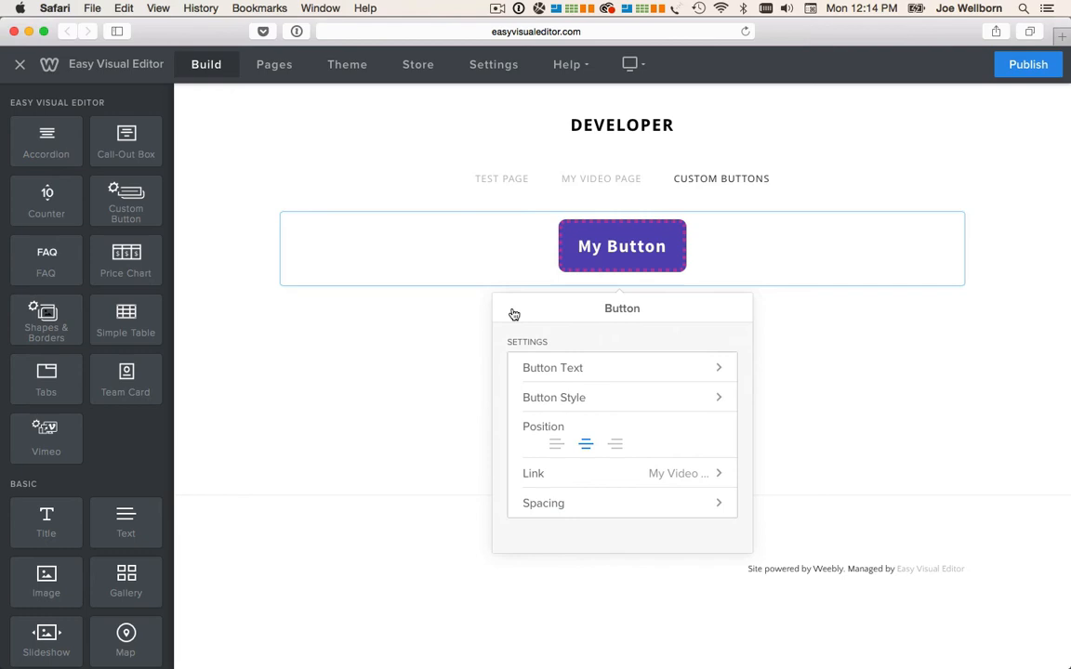
pyautogui.moveTo(474, 388)
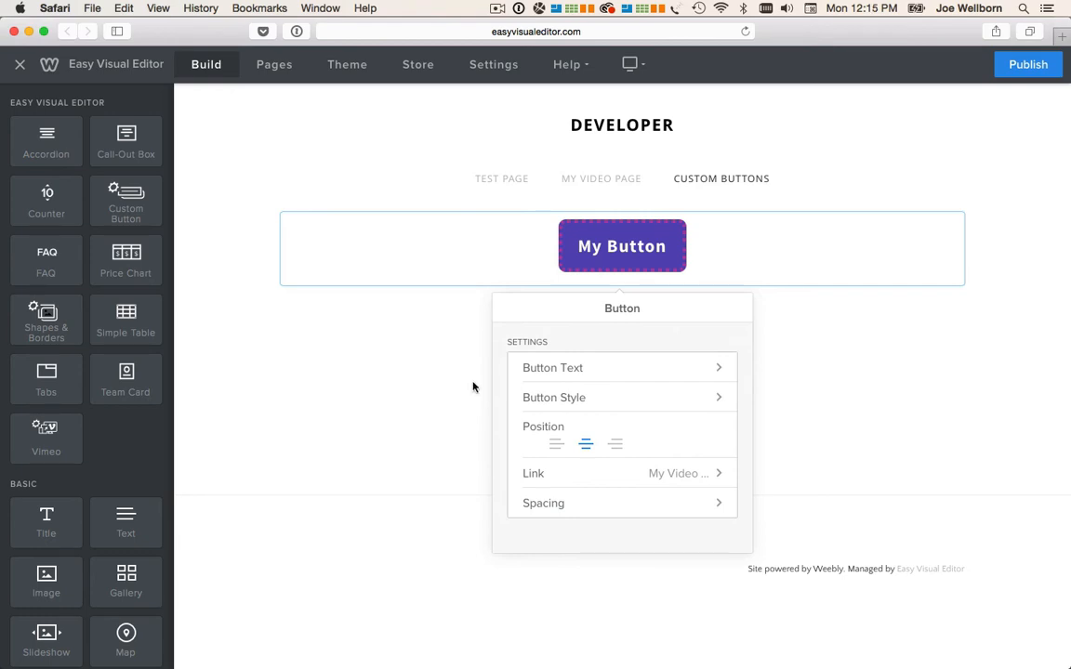
# In Theme Design Options > Buttons, change the button font to Dosis.
pyautogui.click(473, 387)
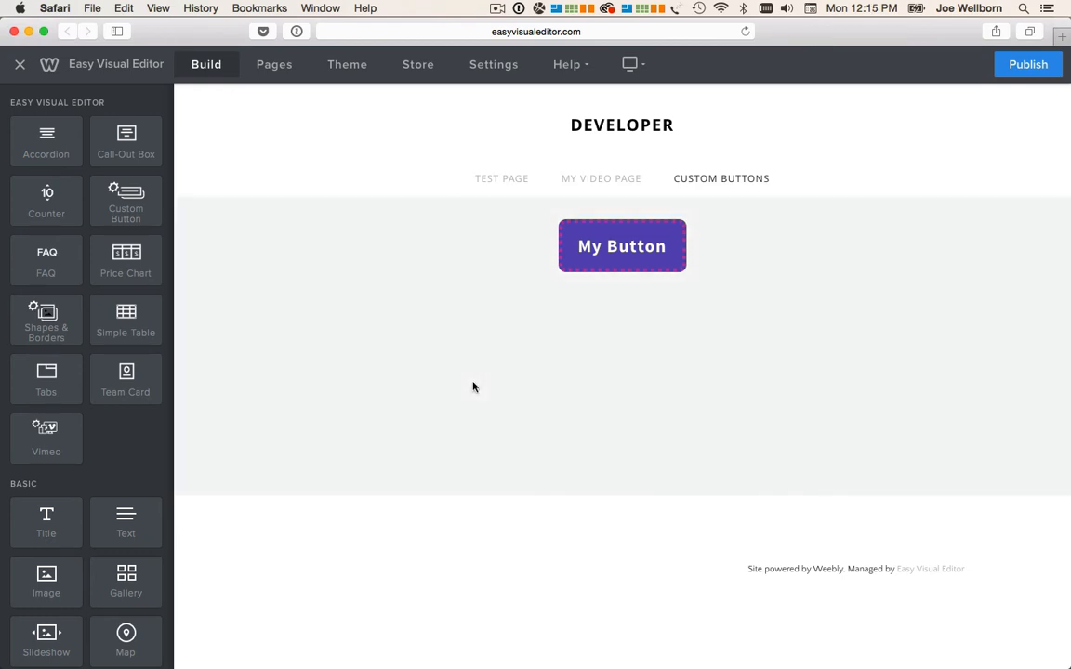
pyautogui.click(347, 64)
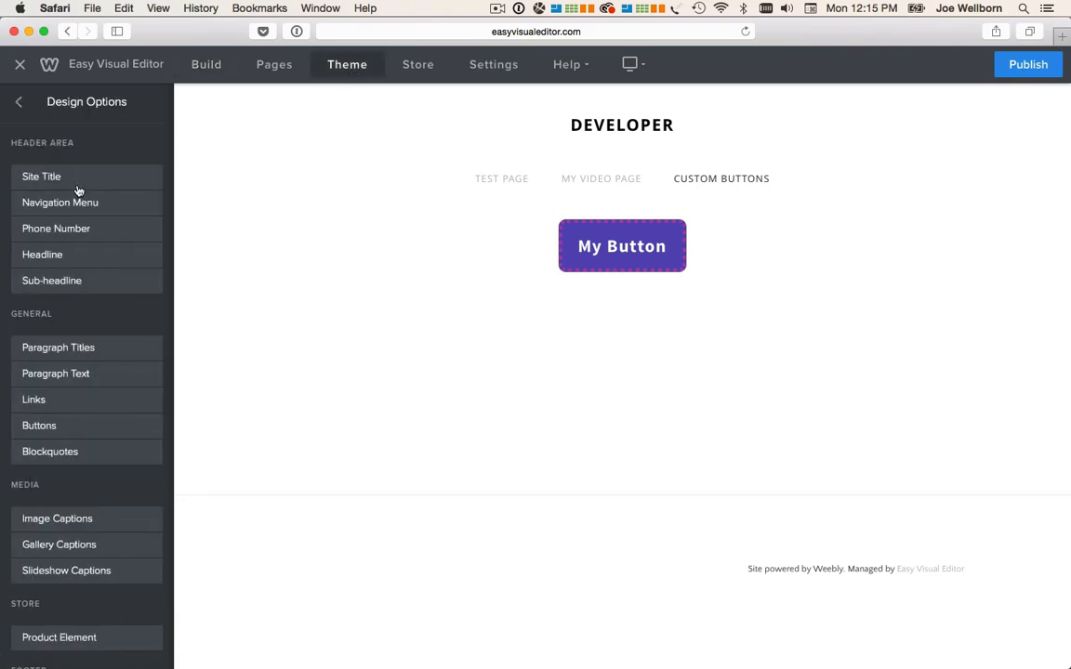
pyautogui.moveTo(73, 438)
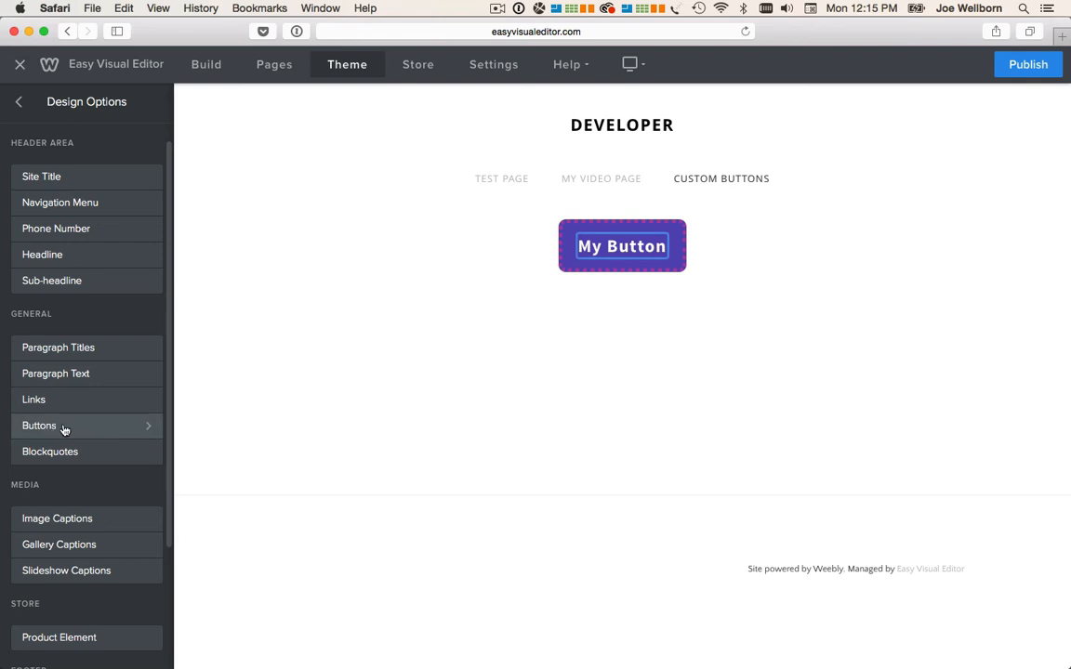
pyautogui.click(40, 426)
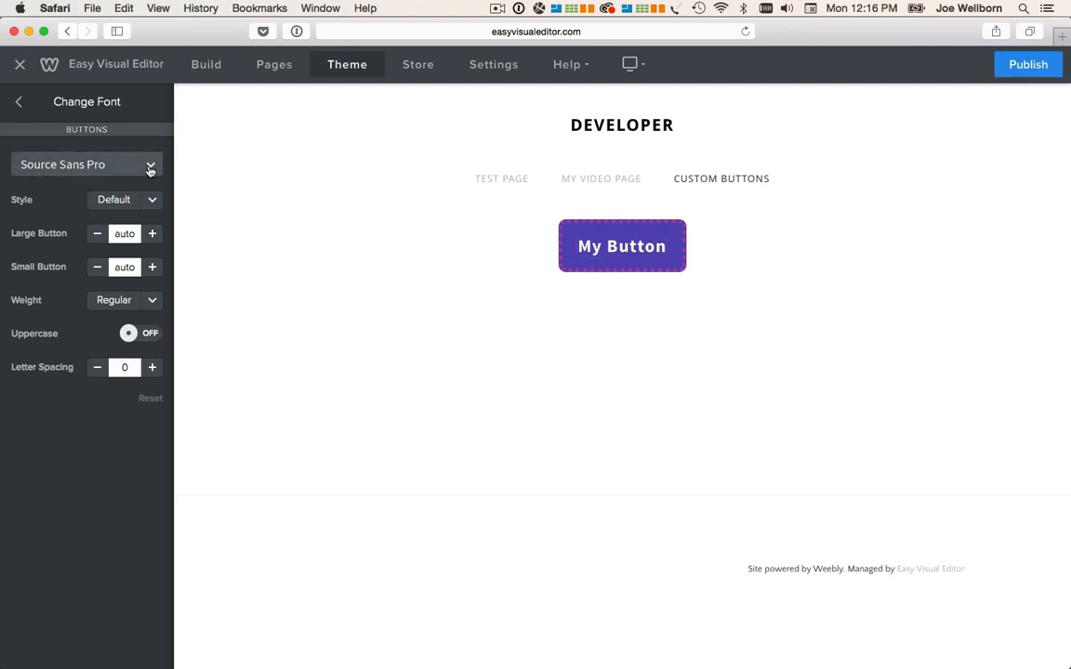
pyautogui.click(150, 164)
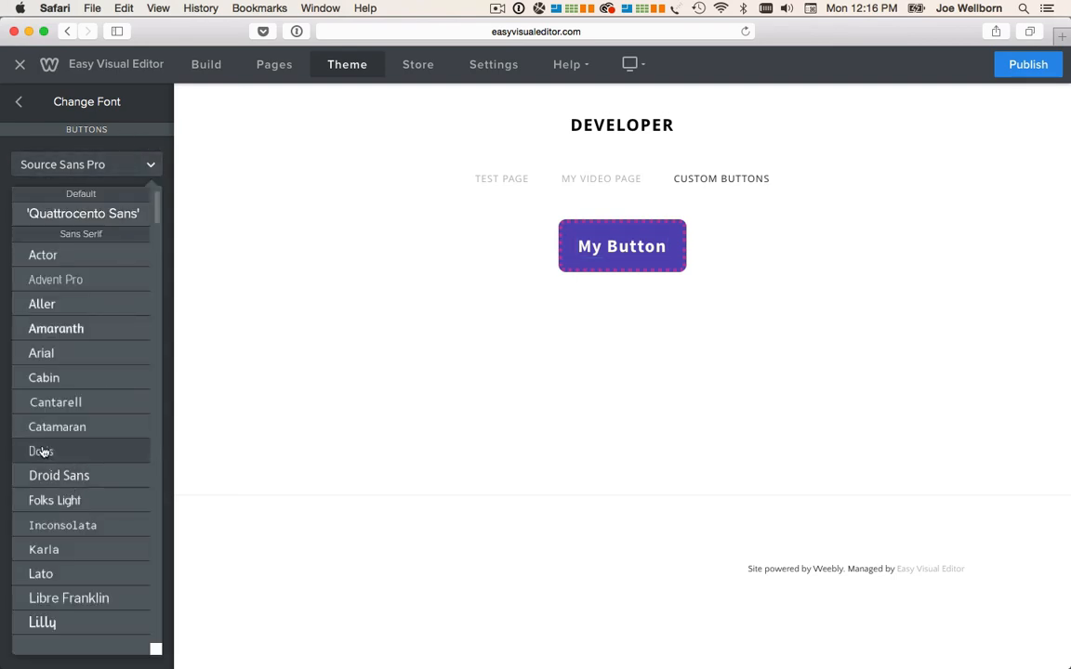
pyautogui.click(42, 451)
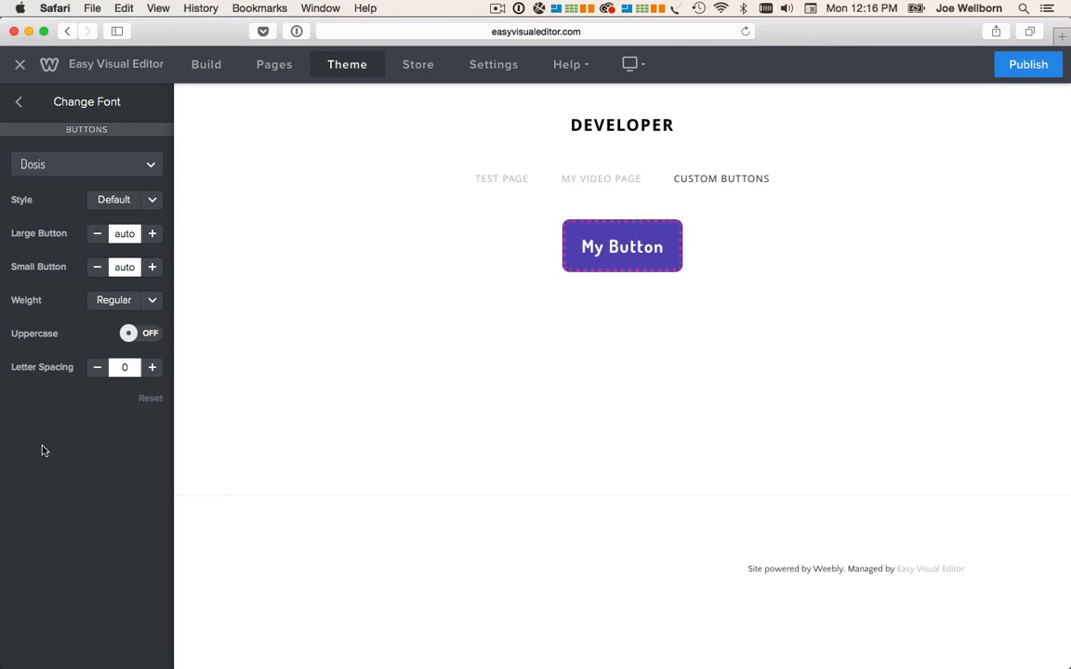